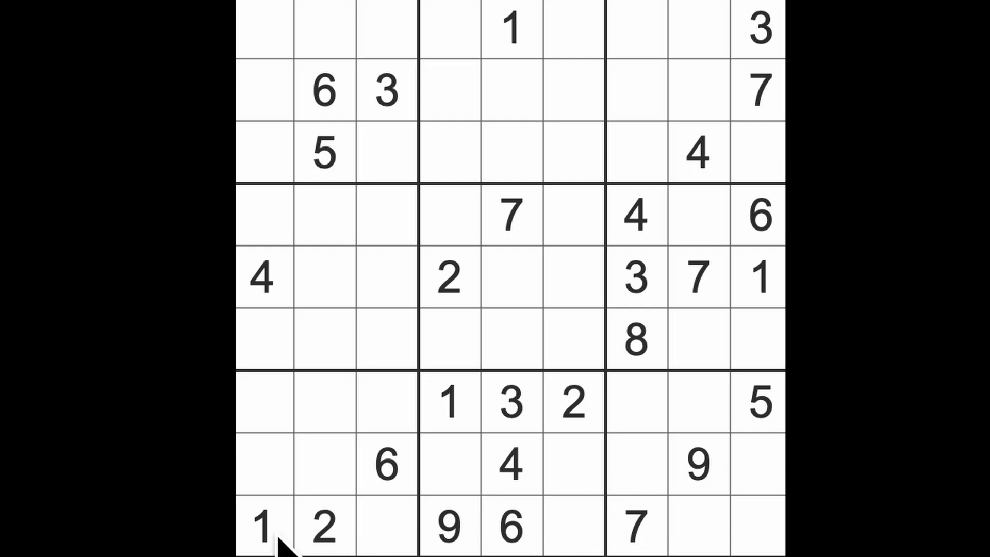
# Highlight the existing 1s, then enter 1s at row 8 column 7 and row 2 column 8.
pyautogui.click(453, 404)
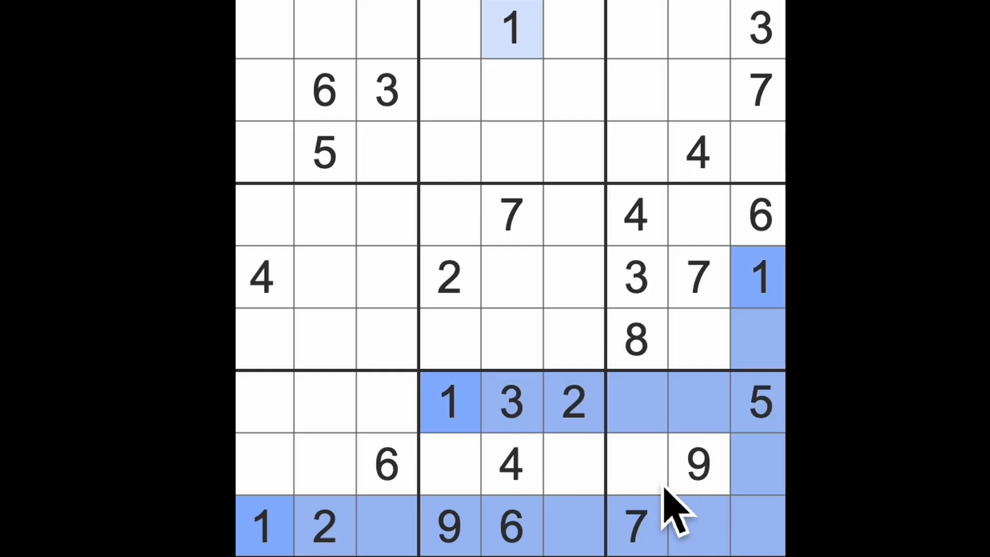
pyautogui.click(637, 467)
pyautogui.write('1')
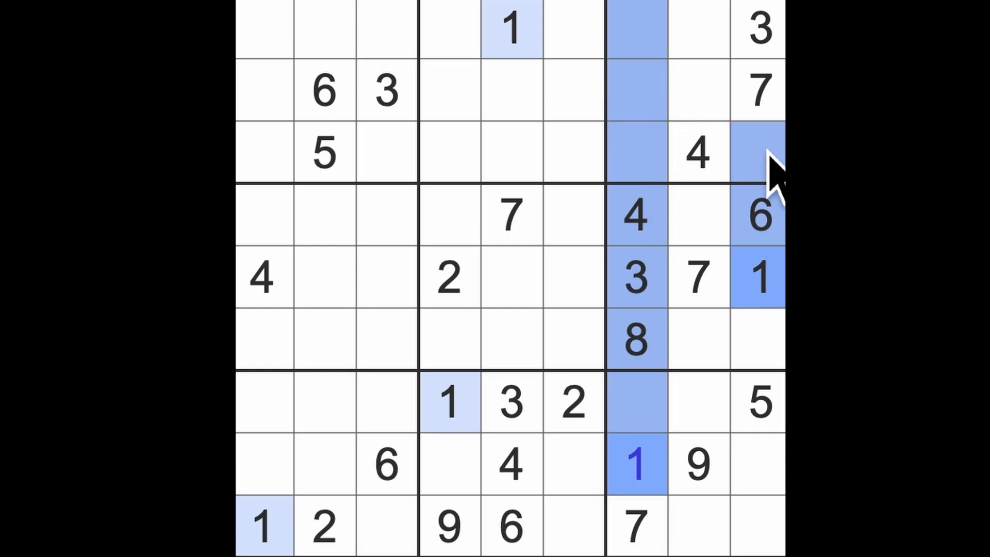
pyautogui.click(696, 91)
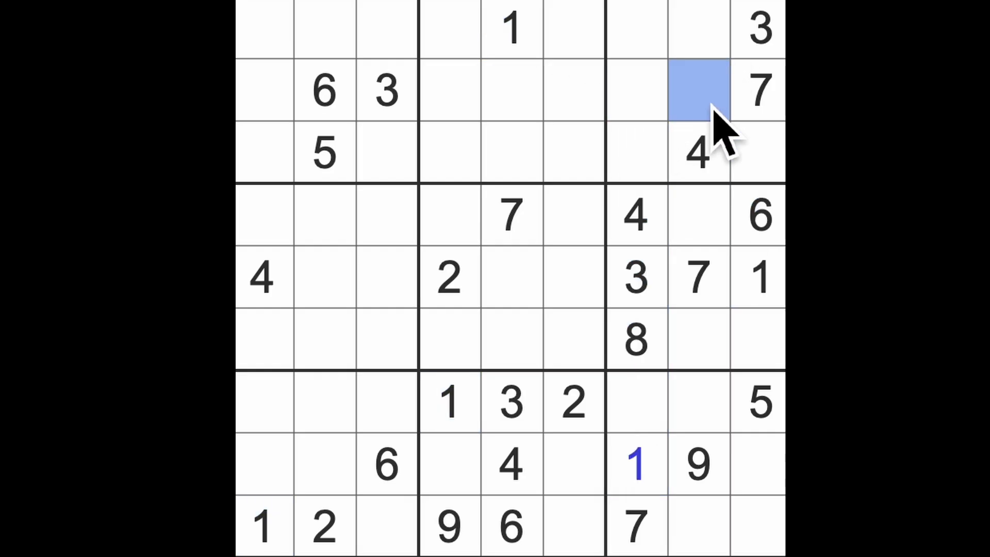
pyautogui.write('1')
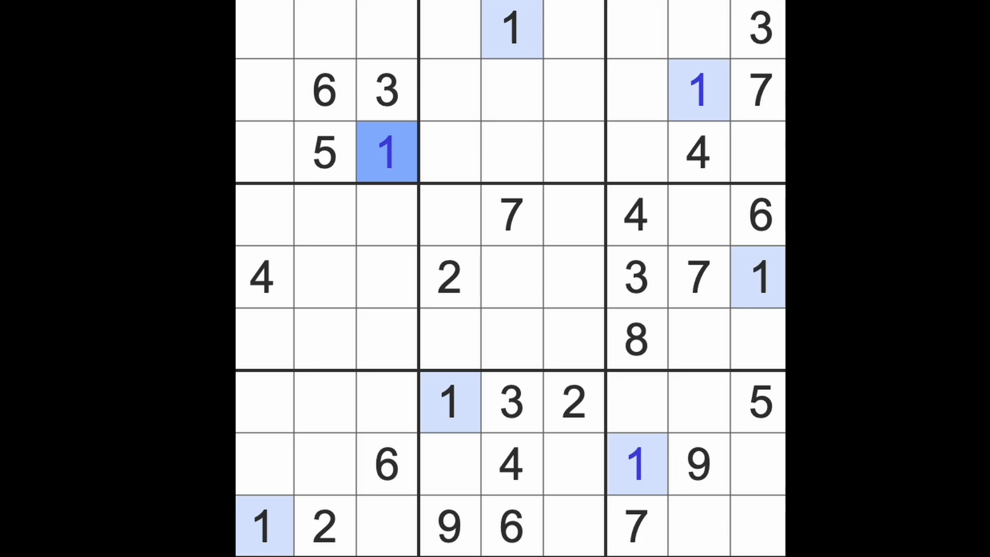
pyautogui.moveTo(588, 190)
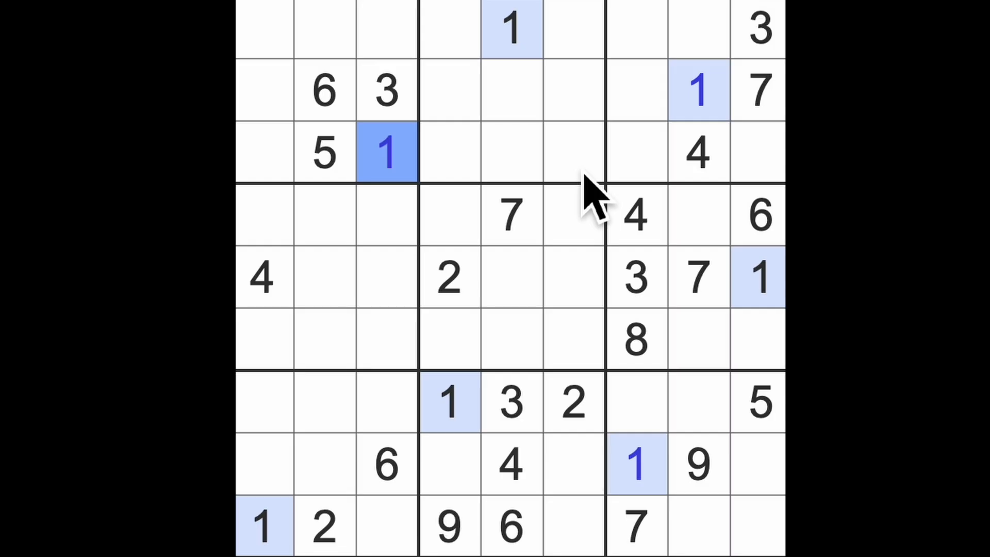
pyautogui.moveTo(522, 220)
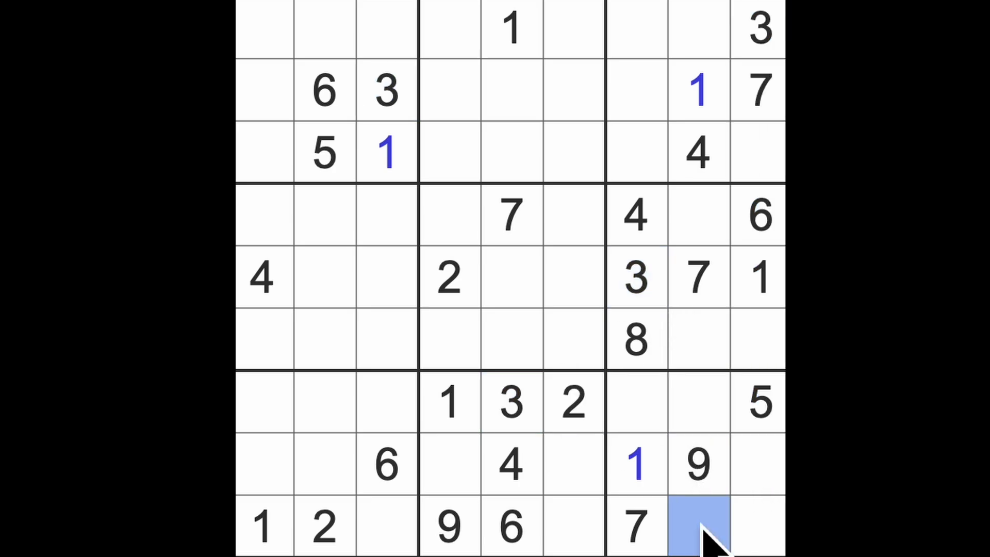
# Enter a 3 into the bottom-row cell at column 8.
pyautogui.write('3')
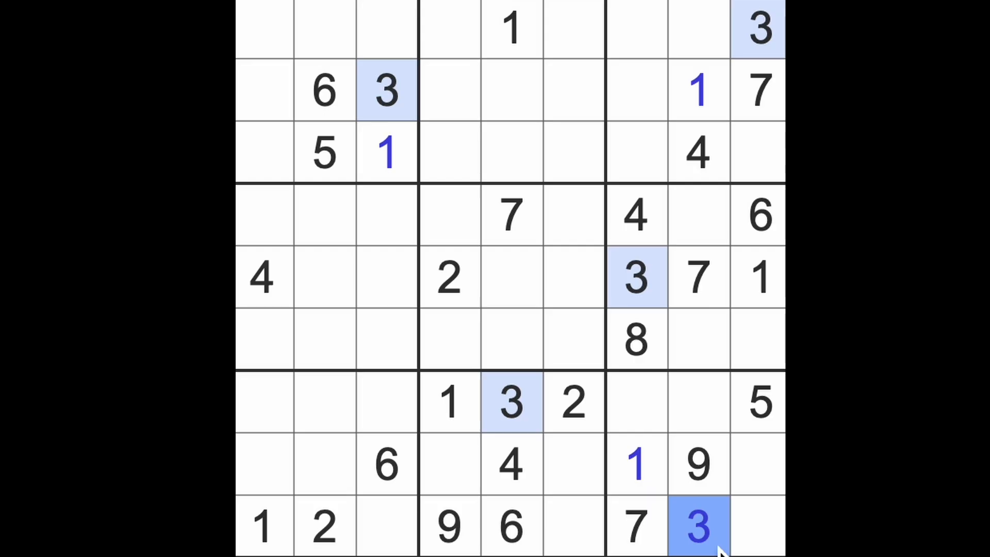
pyautogui.moveTo(674, 554)
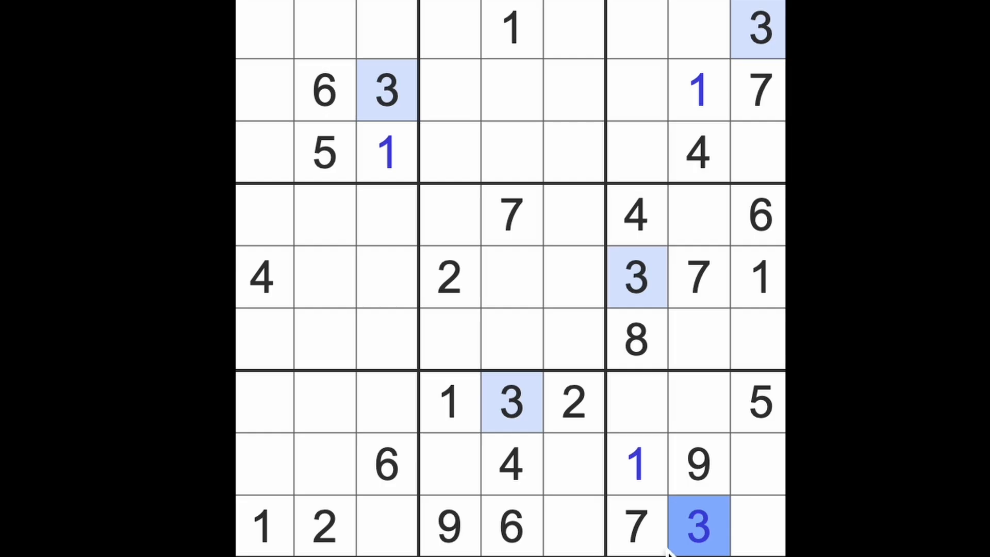
pyautogui.moveTo(663, 530)
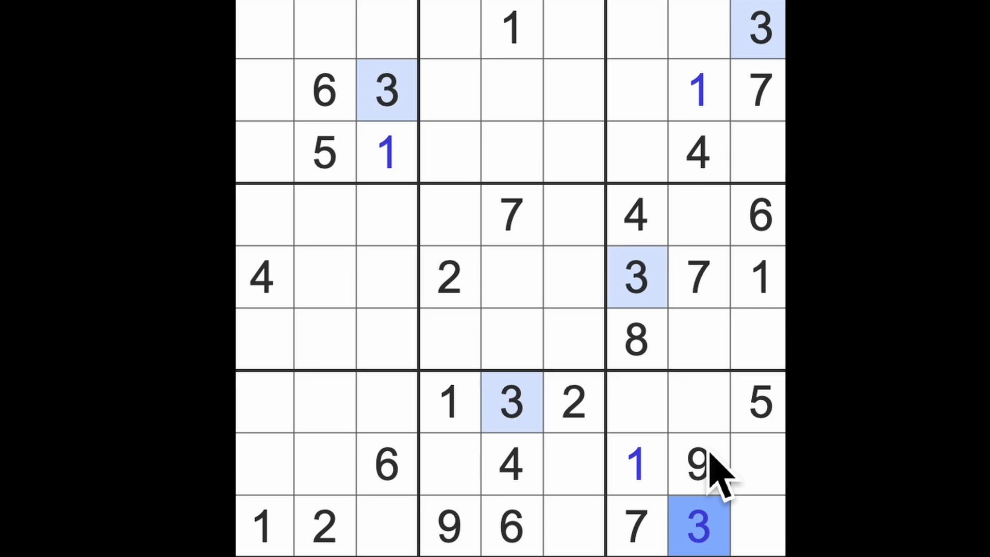
pyautogui.moveTo(740, 478)
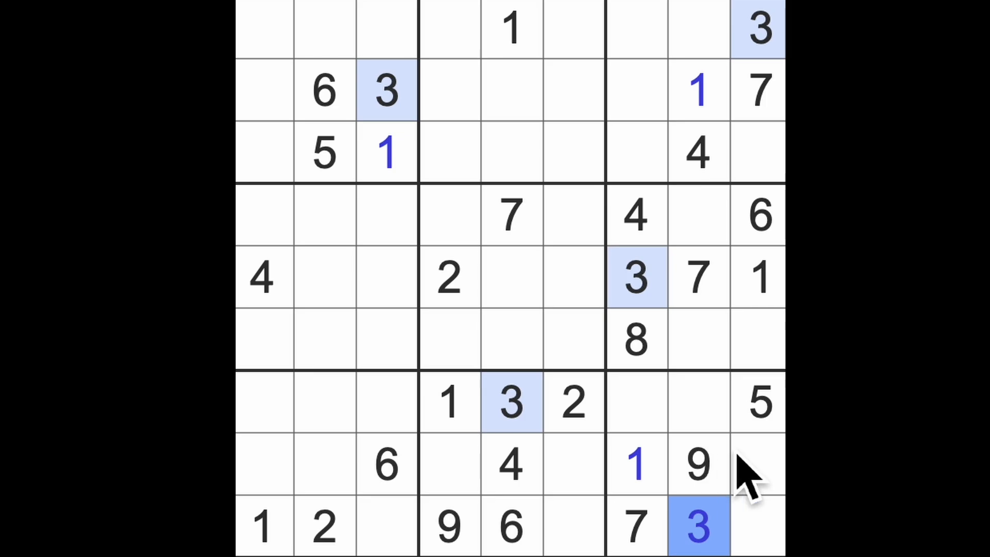
pyautogui.moveTo(762, 494)
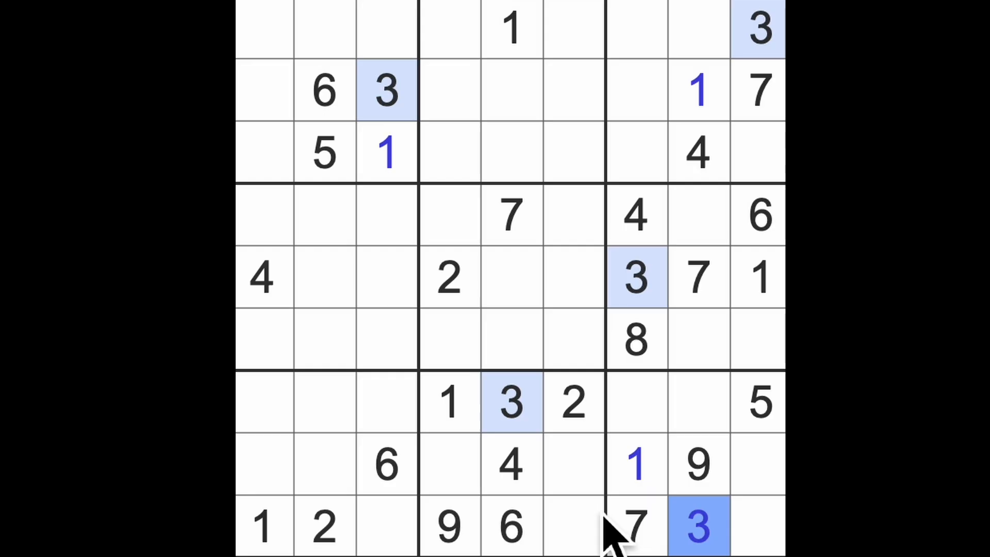
pyautogui.moveTo(483, 414)
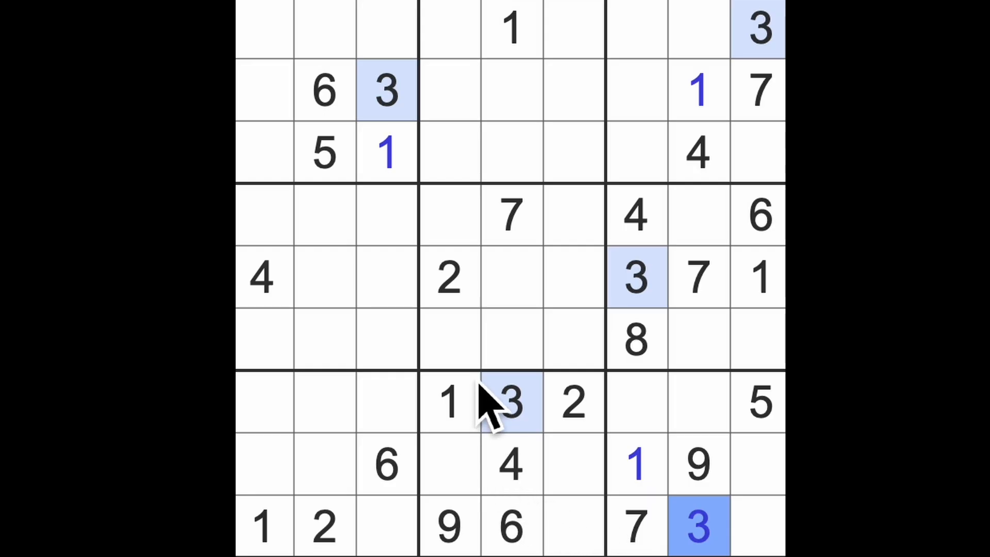
pyautogui.moveTo(490, 334)
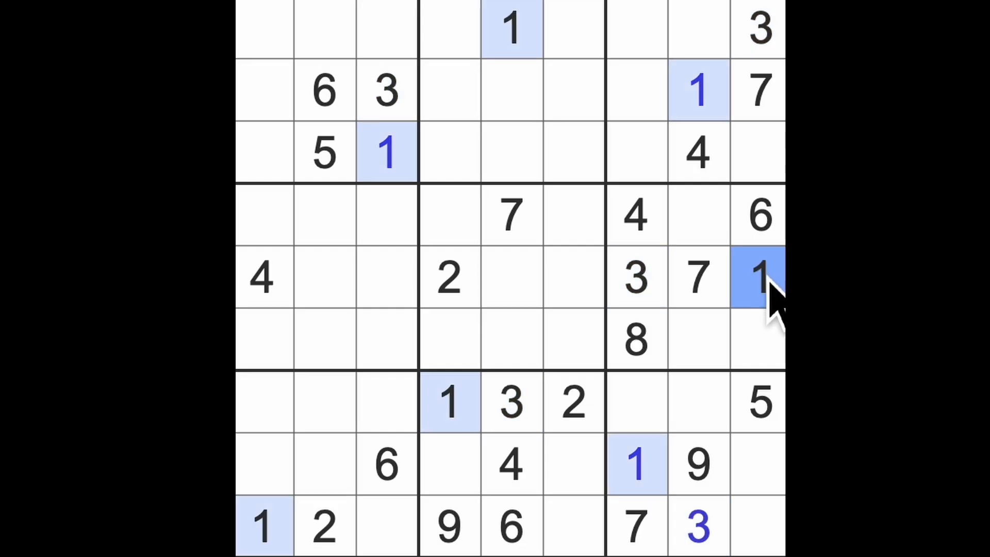
pyautogui.moveTo(777, 331)
pyautogui.write('2')
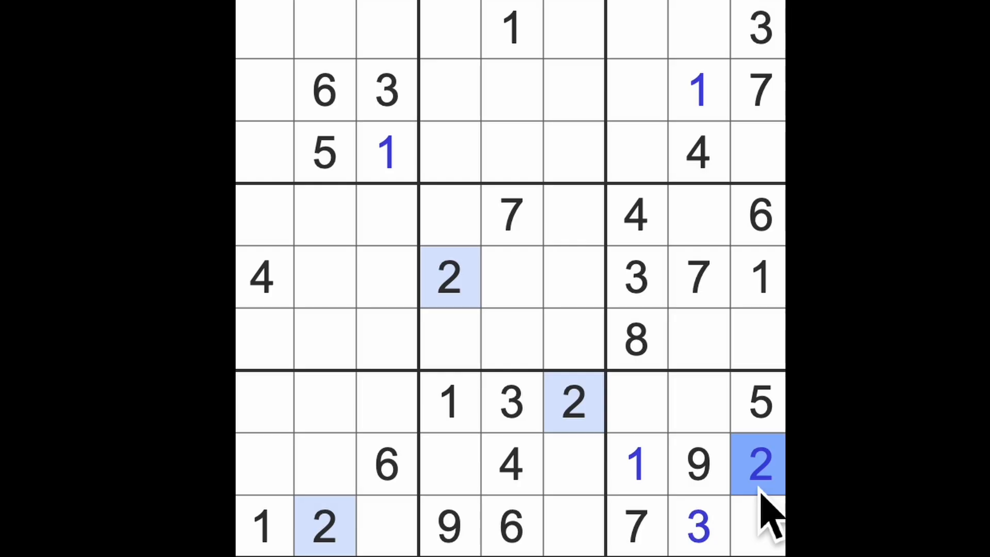
pyautogui.moveTo(679, 525)
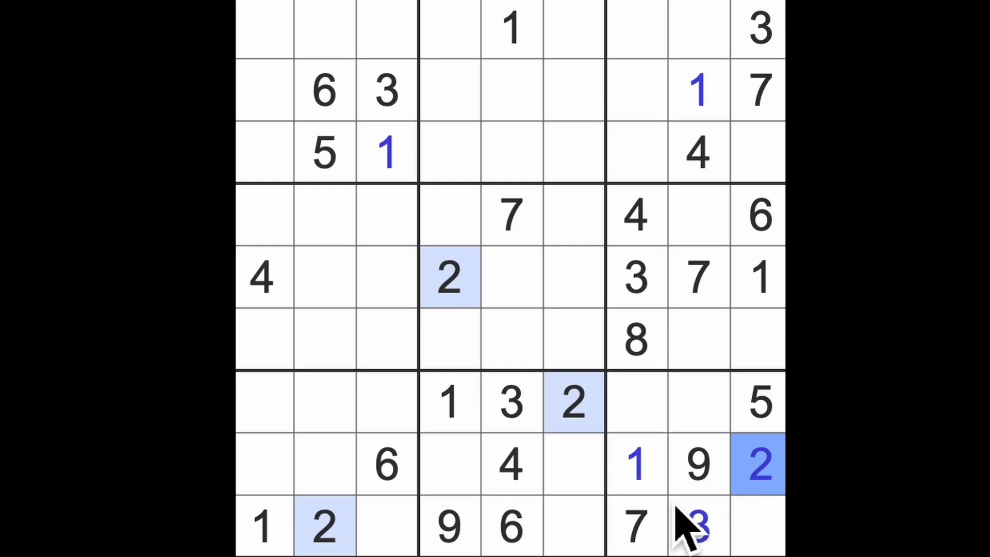
pyautogui.moveTo(598, 519)
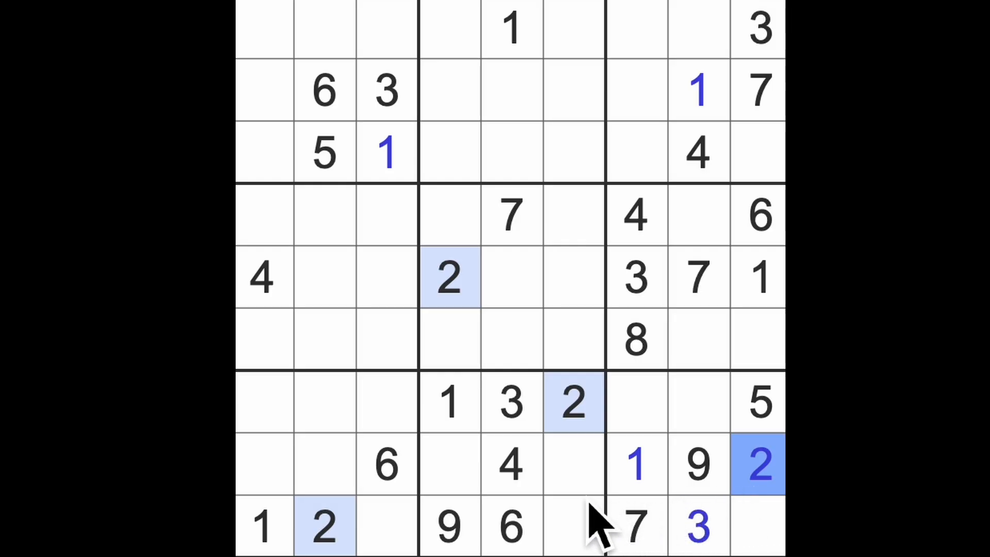
pyautogui.moveTo(597, 500)
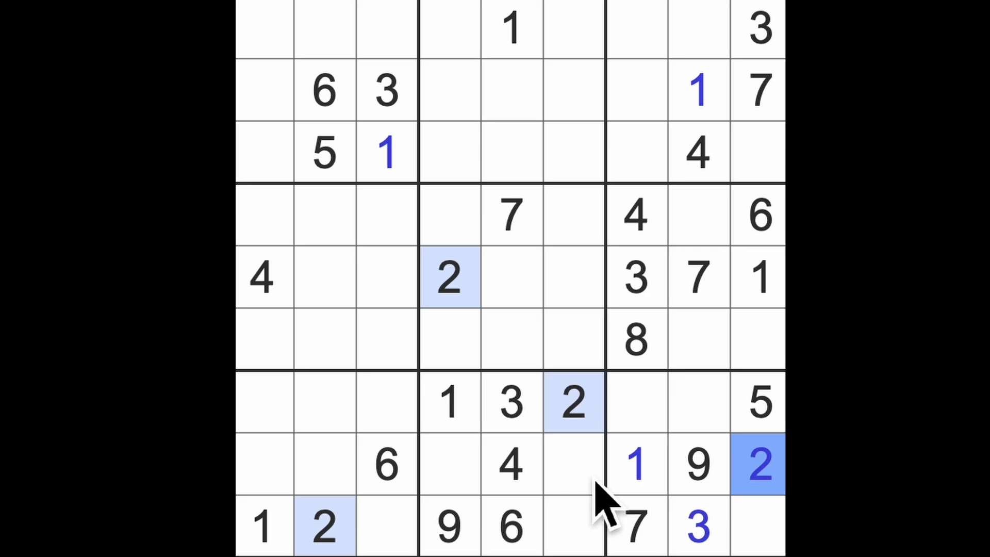
pyautogui.moveTo(634, 475)
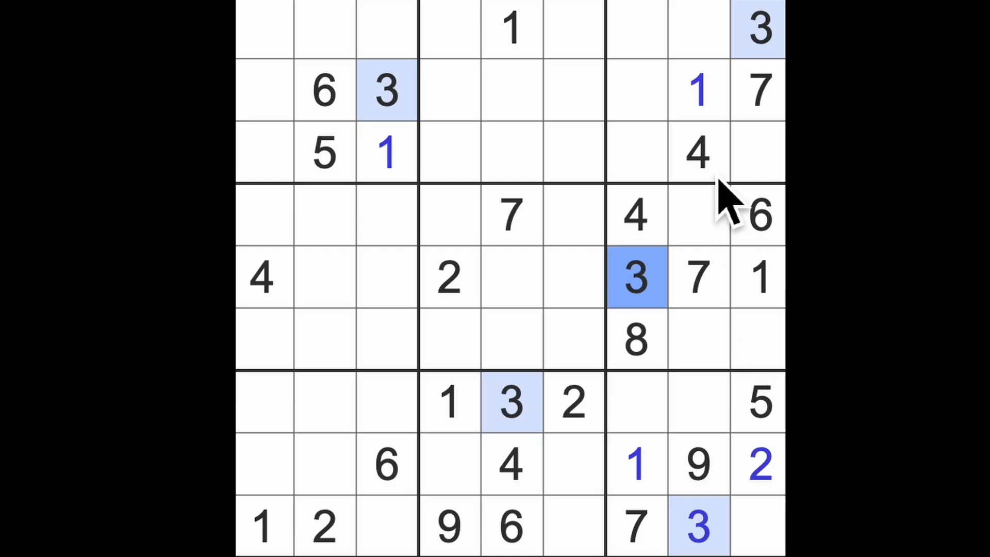
# Highlight all 4s and select the empty cell at row 9, column 9.
pyautogui.click(698, 154)
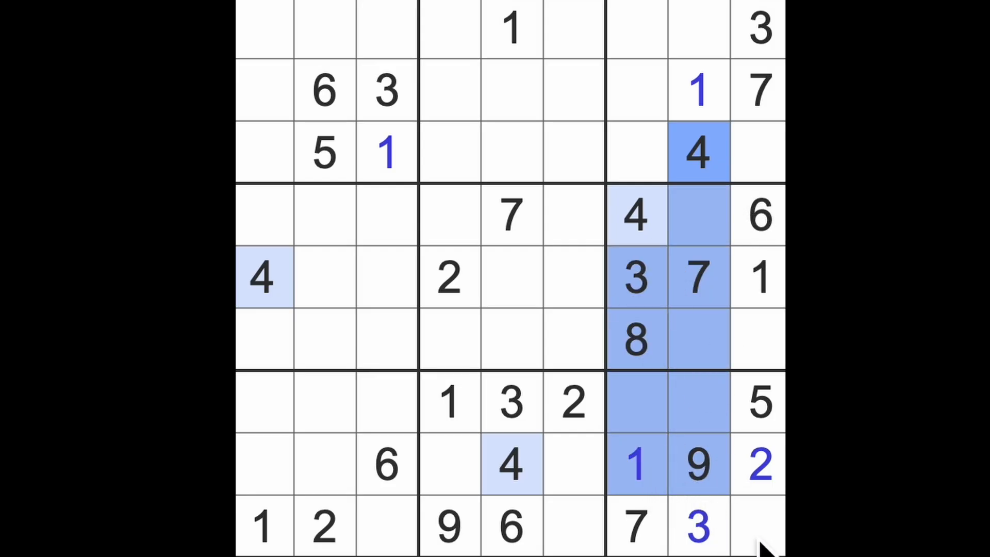
pyautogui.click(756, 525)
pyautogui.write('4')
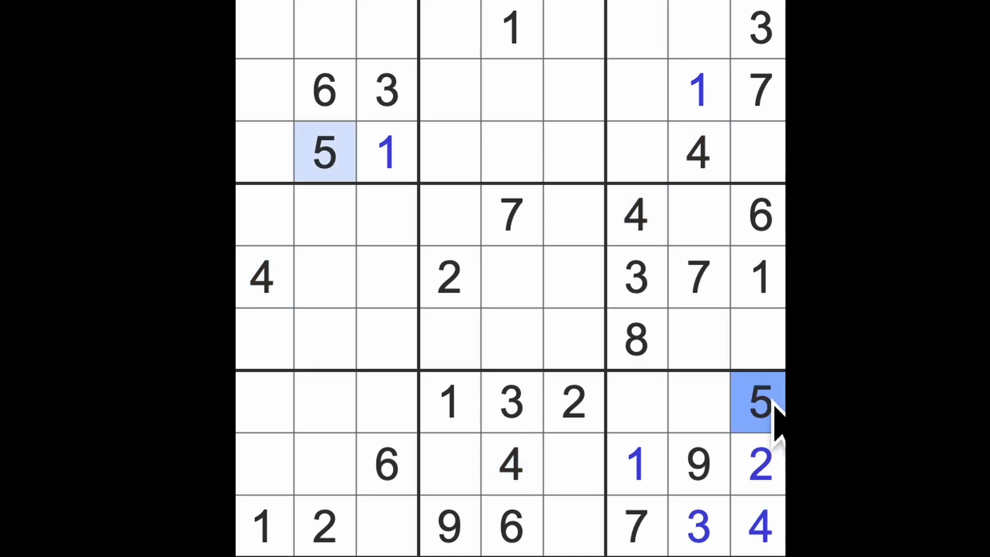
pyautogui.moveTo(779, 440)
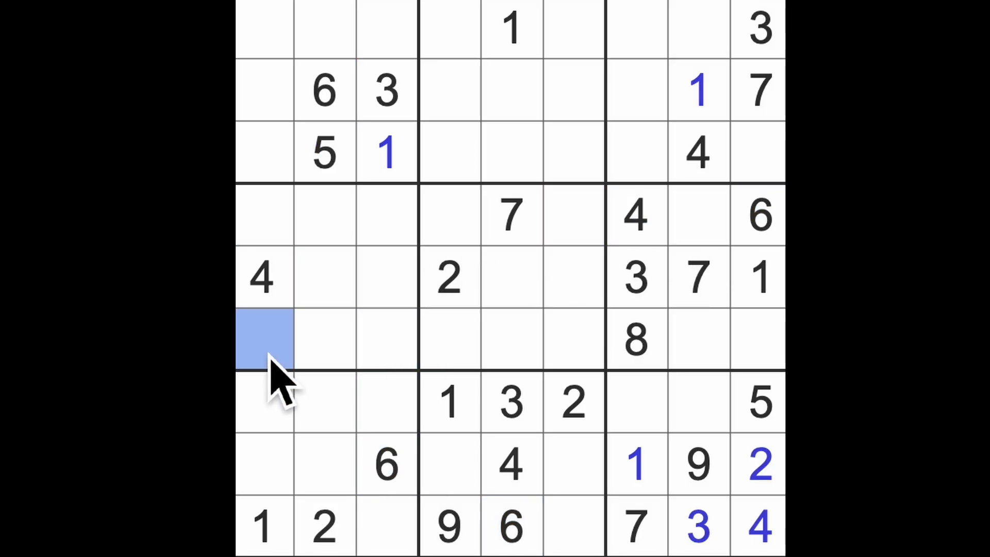
# Enter 6s at row 6 column 1 and row 5 column 6.
pyautogui.write('6')
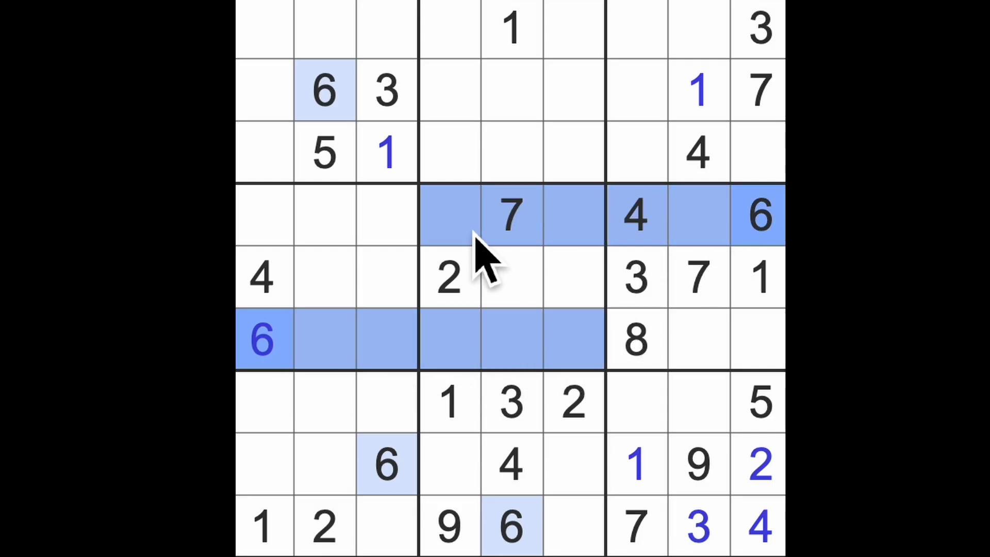
pyautogui.click(571, 278)
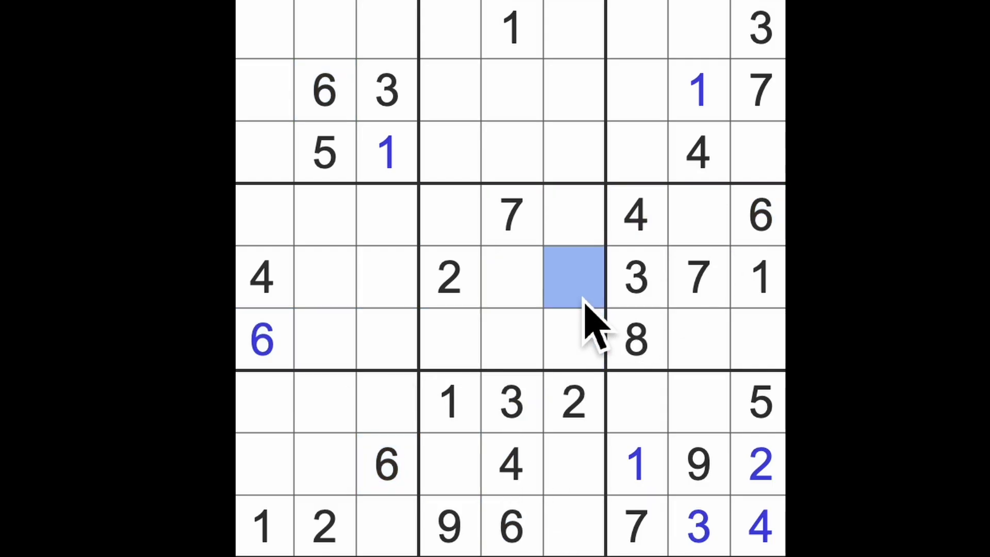
pyautogui.write('6')
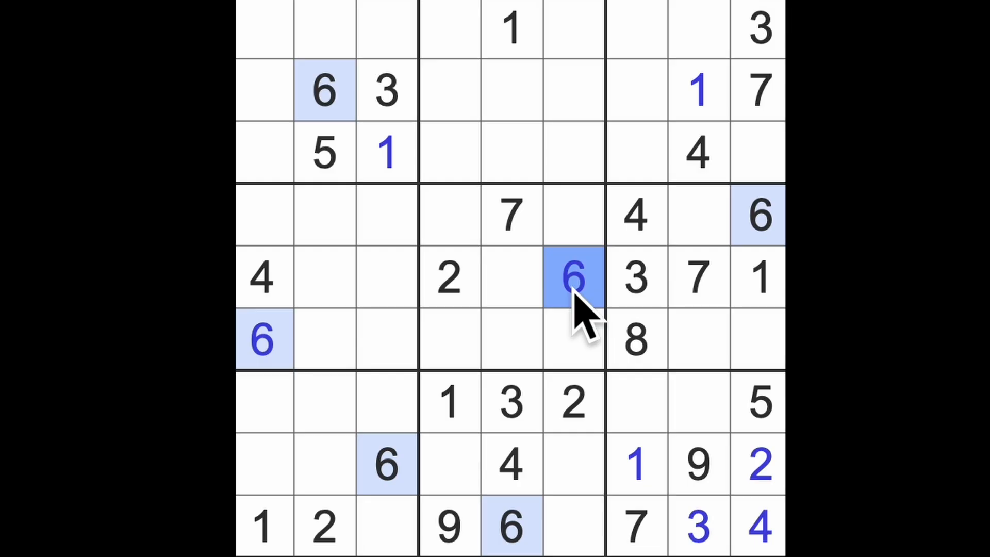
pyautogui.moveTo(663, 311)
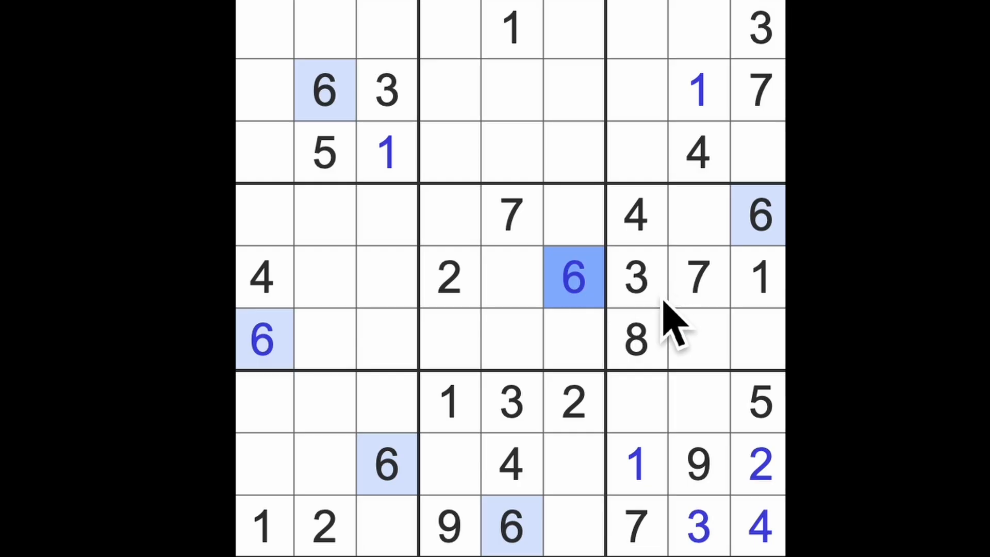
# Highlight the 8s and place 8s at row 7 column 8 and row 3 column 9.
pyautogui.click(698, 277)
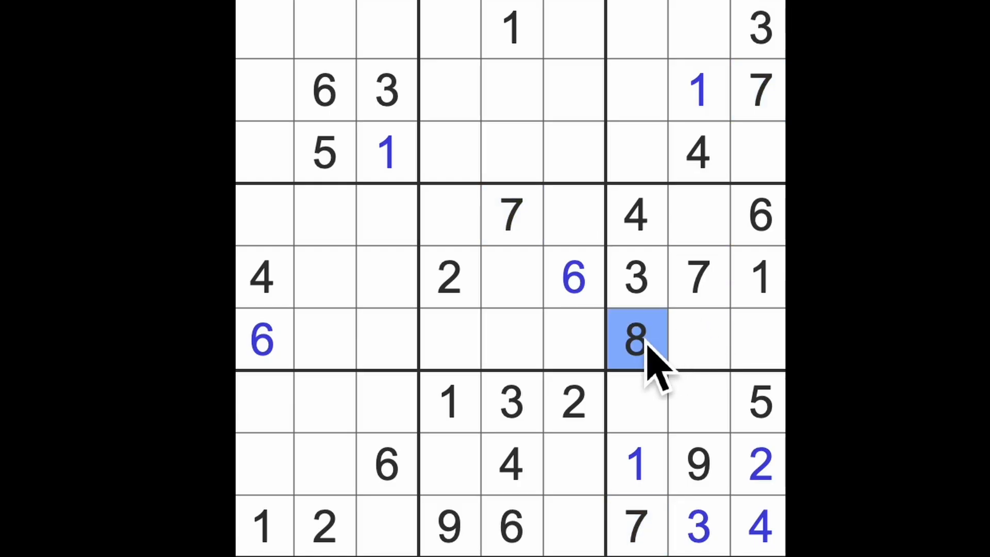
pyautogui.click(698, 403)
pyautogui.write('8')
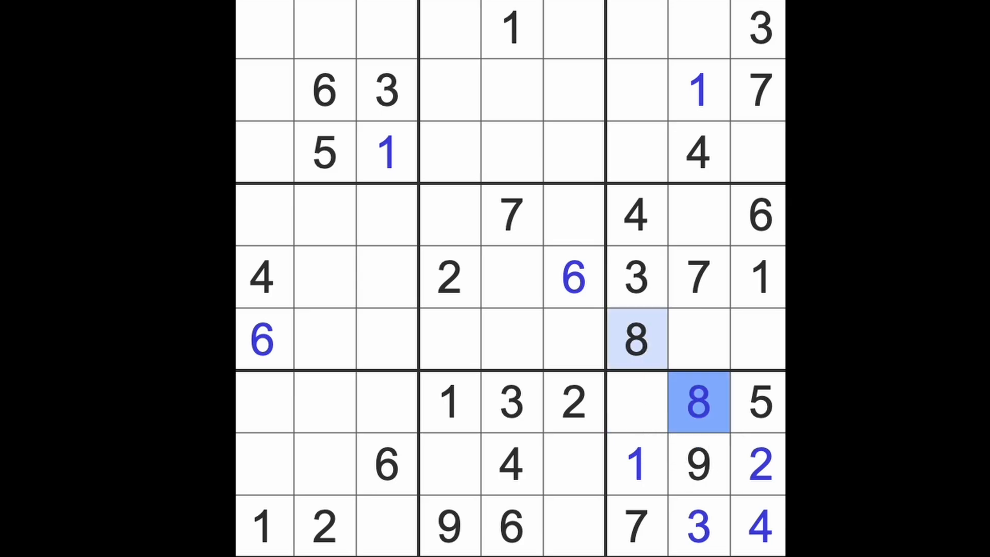
pyautogui.click(637, 340)
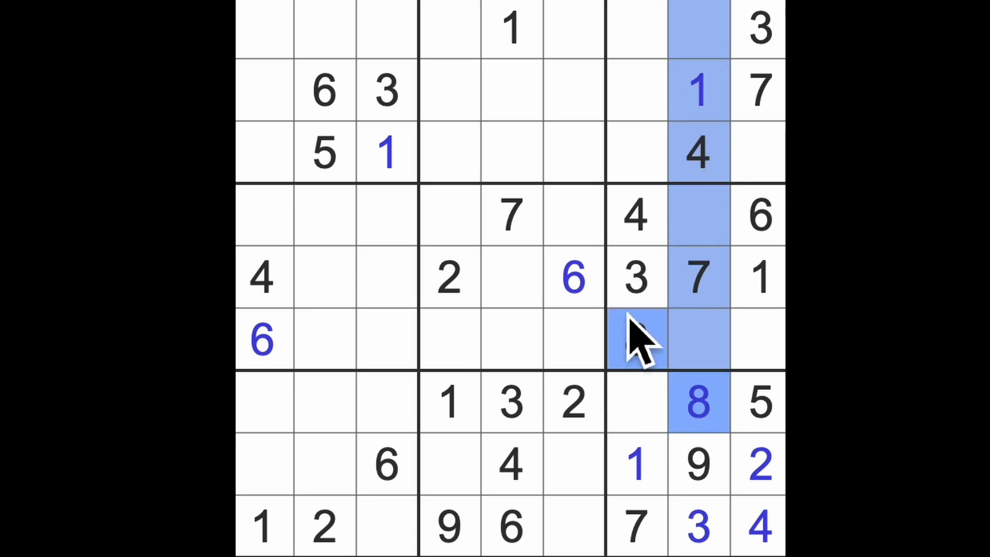
pyautogui.click(759, 150)
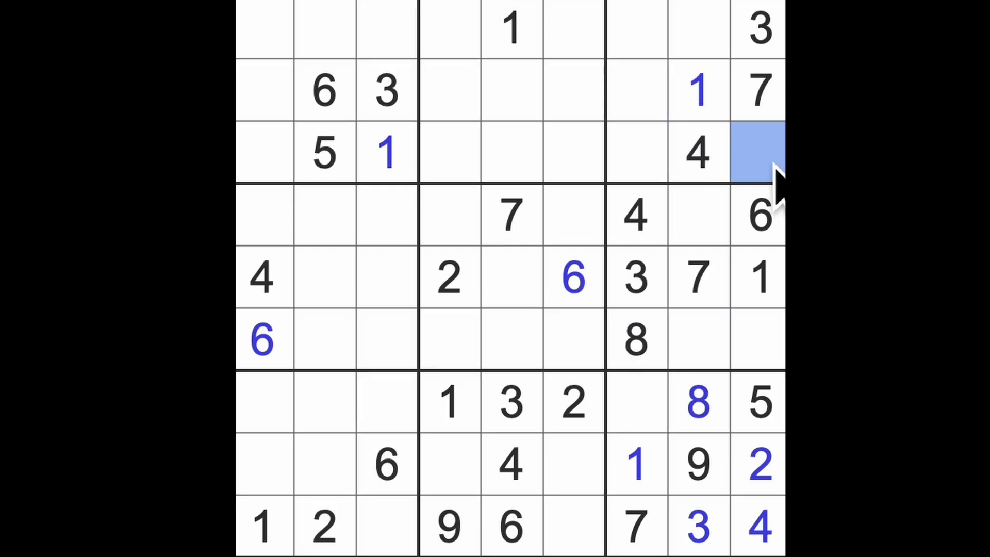
pyautogui.write('8')
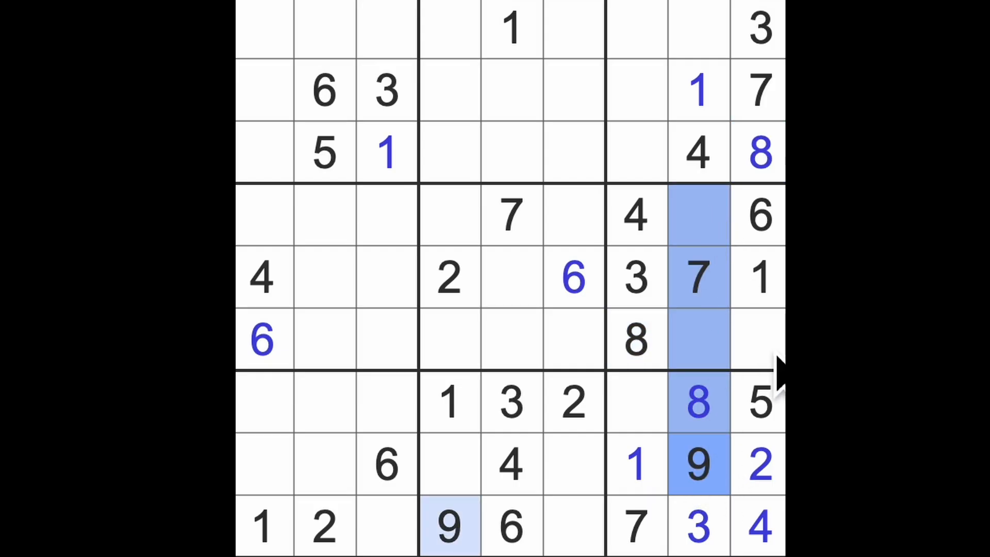
# Pick row 7 column 7 and row 1 column 8 for 6s, marking ruled-out cells.
pyautogui.click(758, 340)
pyautogui.write('9')
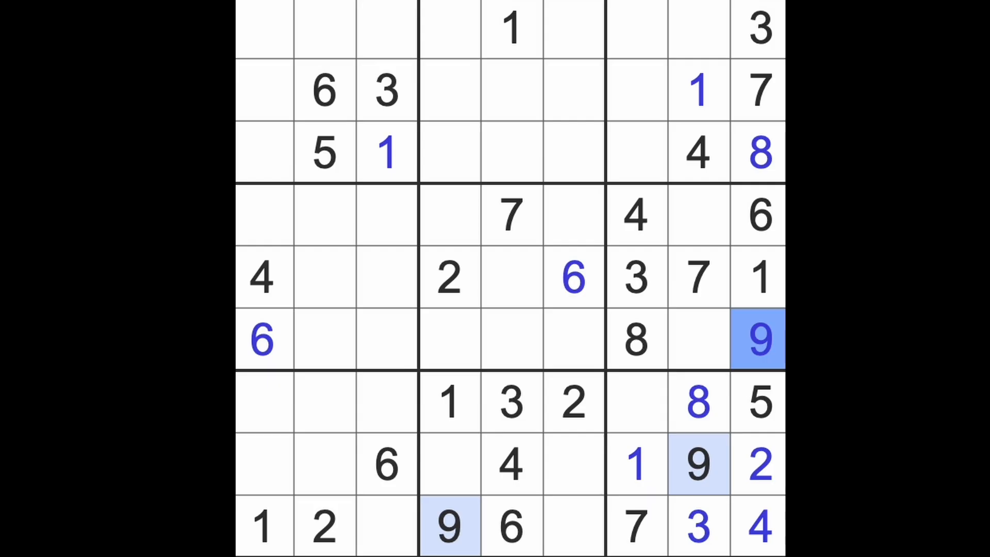
pyautogui.click(637, 403)
pyautogui.write('6')
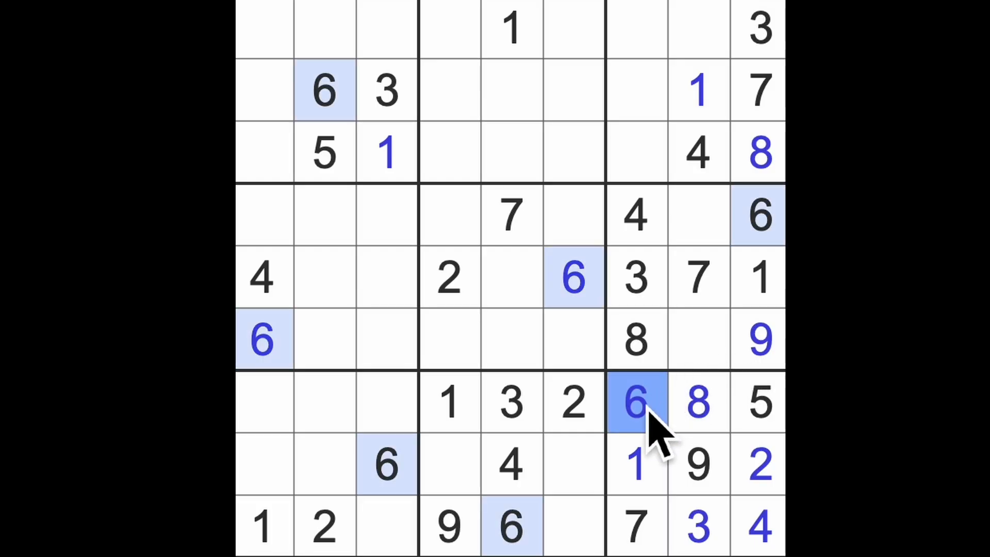
pyautogui.click(700, 28)
pyautogui.write('6')
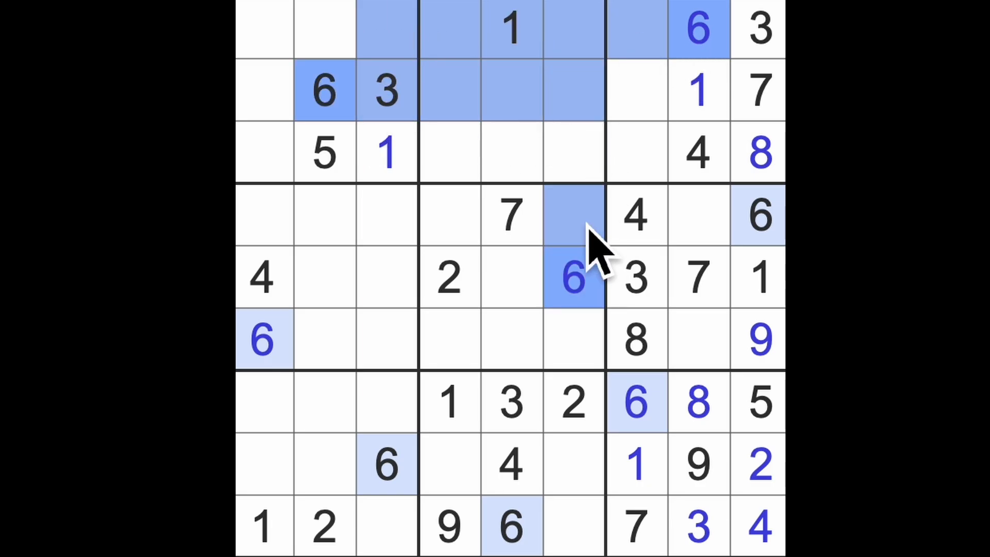
pyautogui.click(511, 215)
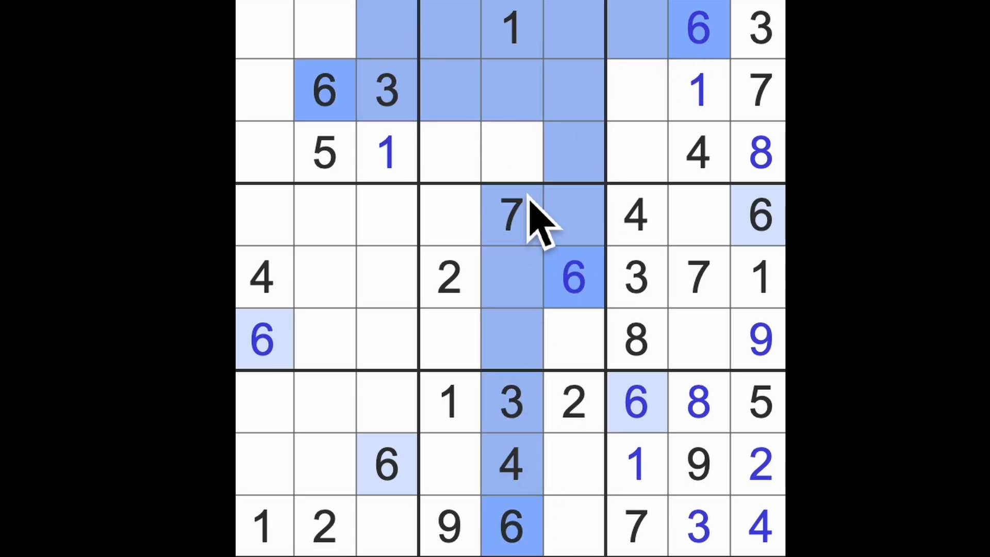
pyautogui.click(449, 152)
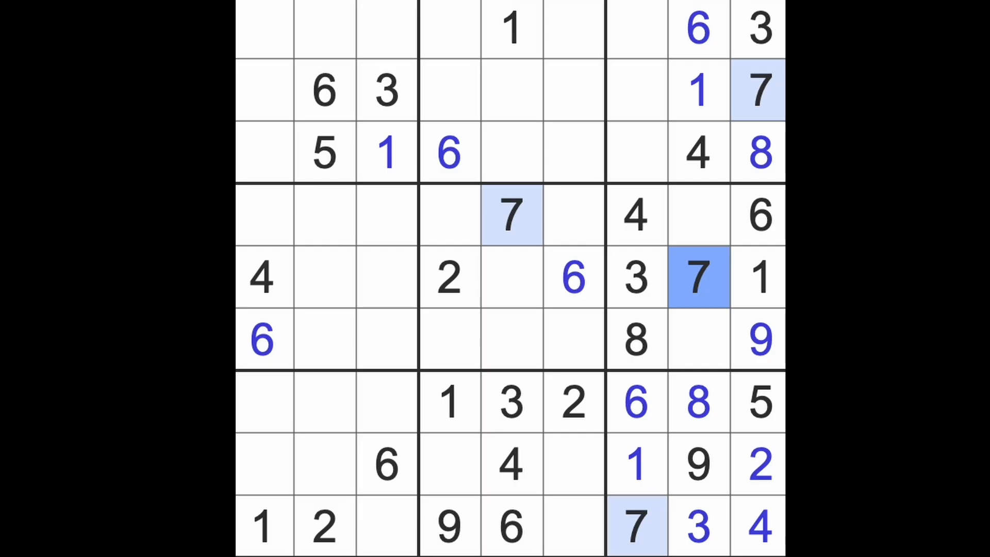
pyautogui.moveTo(764, 215)
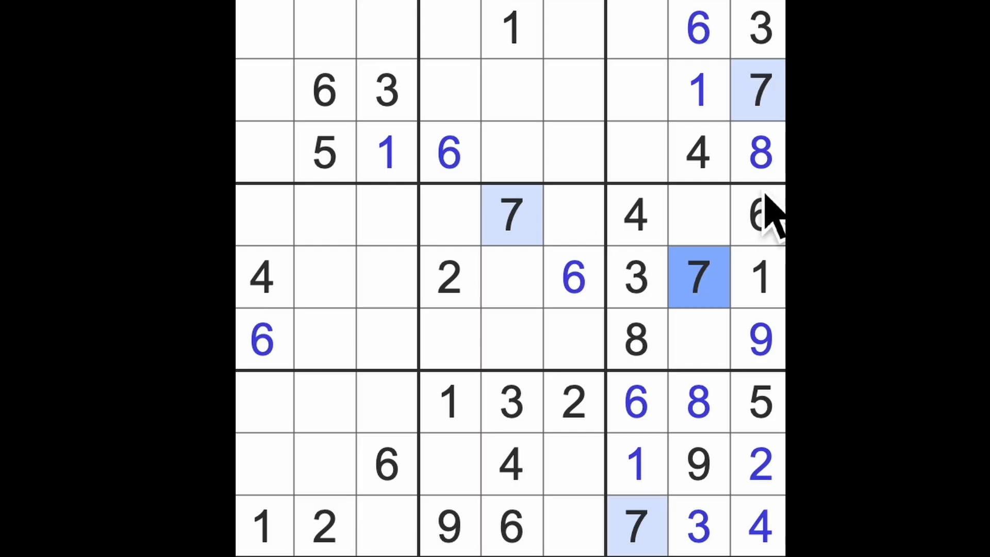
pyautogui.click(759, 152)
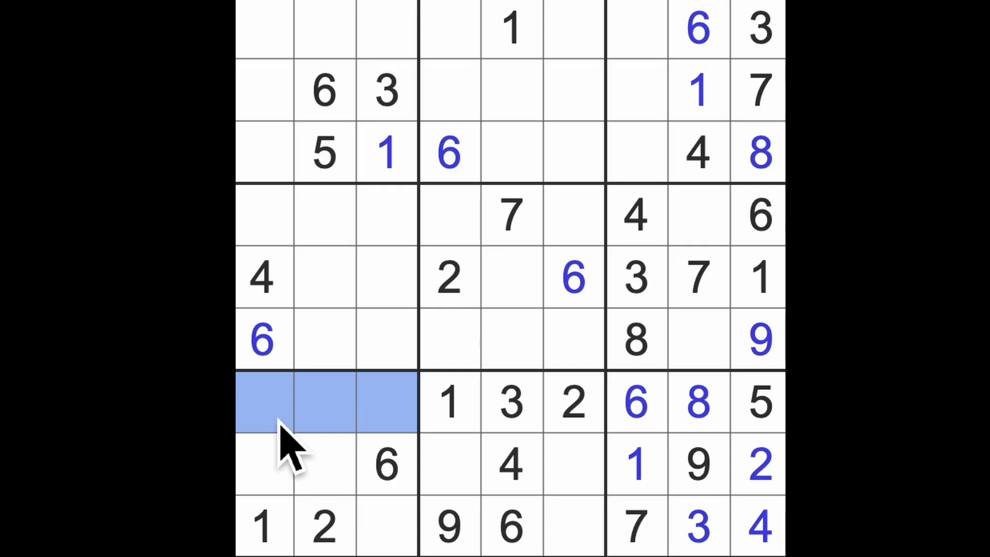
pyautogui.moveTo(371, 355)
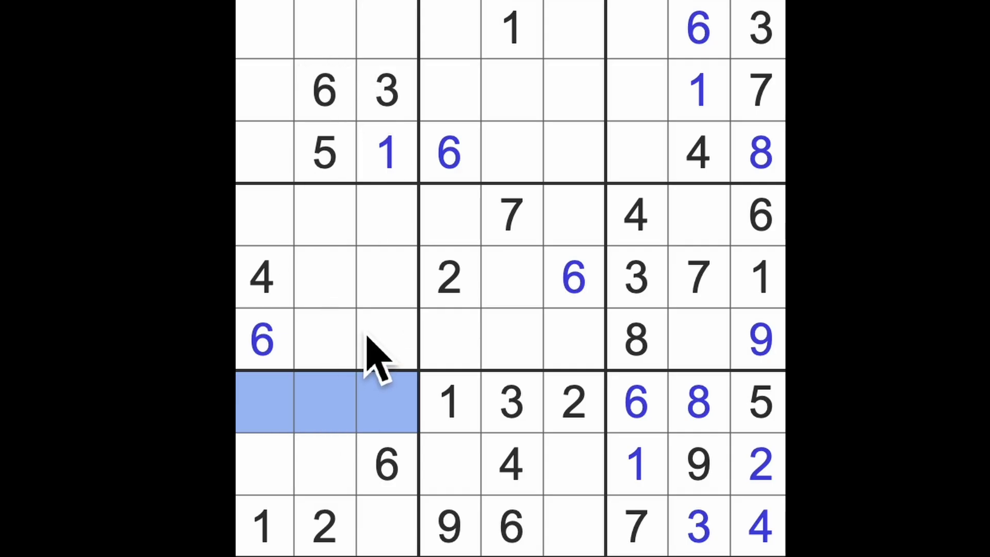
pyautogui.moveTo(365, 405)
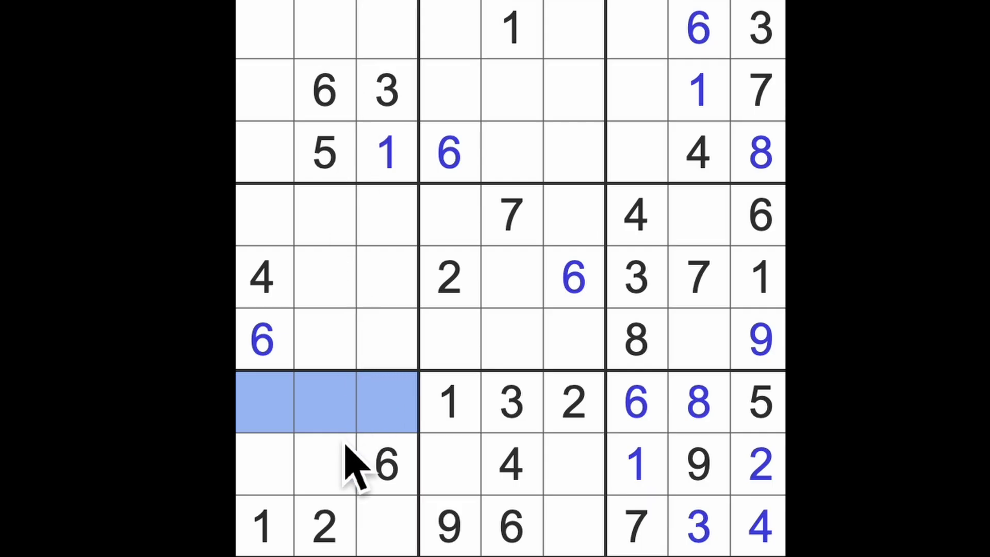
pyautogui.click(382, 534)
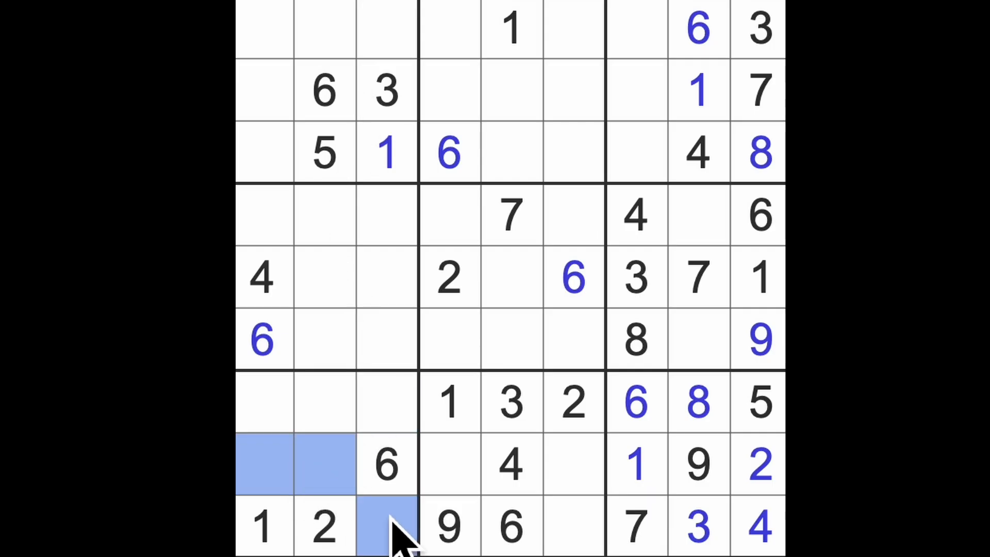
pyautogui.moveTo(455, 476)
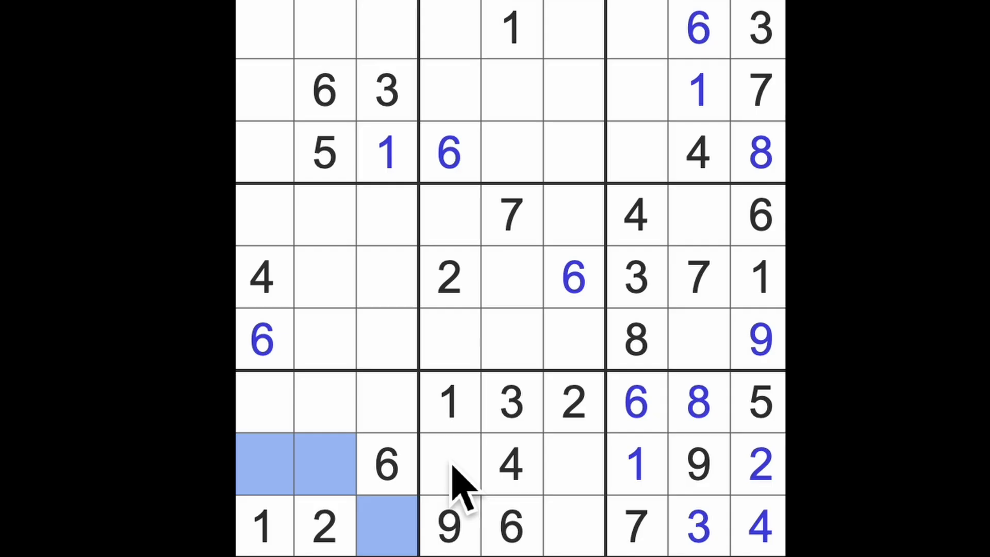
pyautogui.moveTo(315, 472)
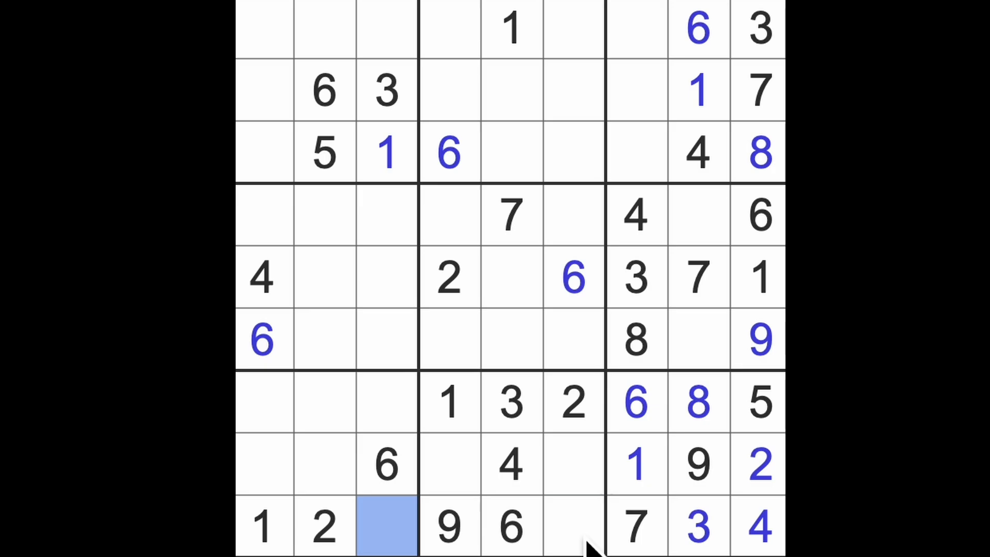
pyautogui.click(572, 531)
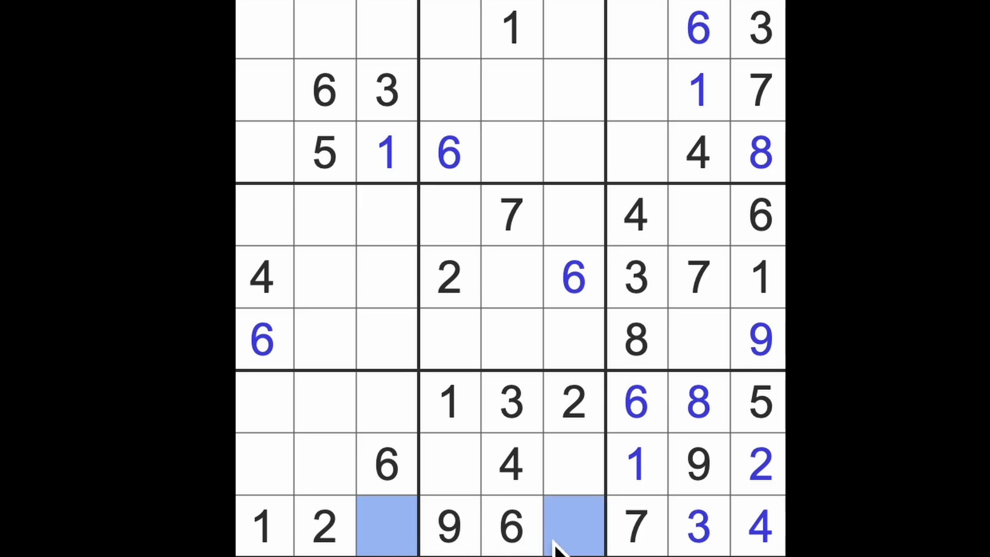
pyautogui.moveTo(386, 543)
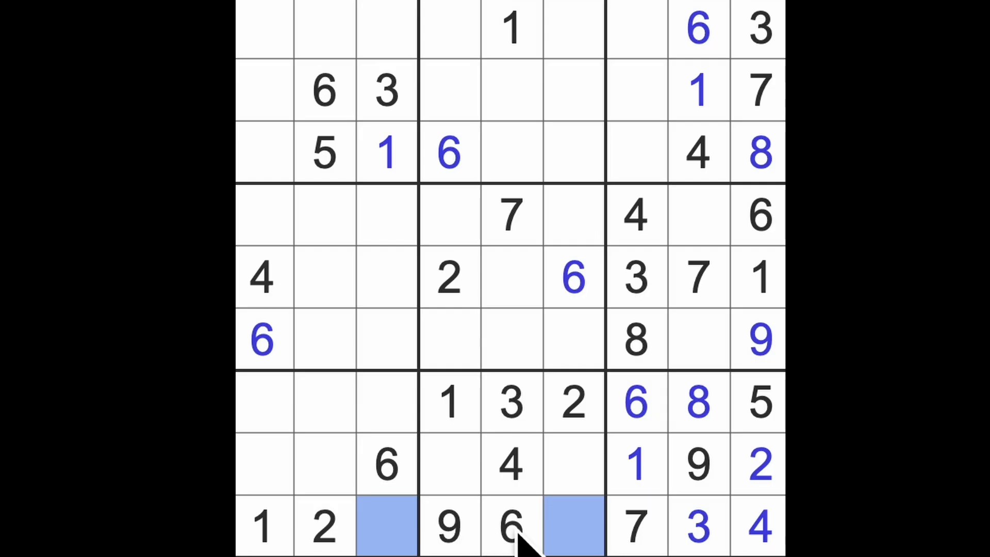
pyautogui.moveTo(551, 215)
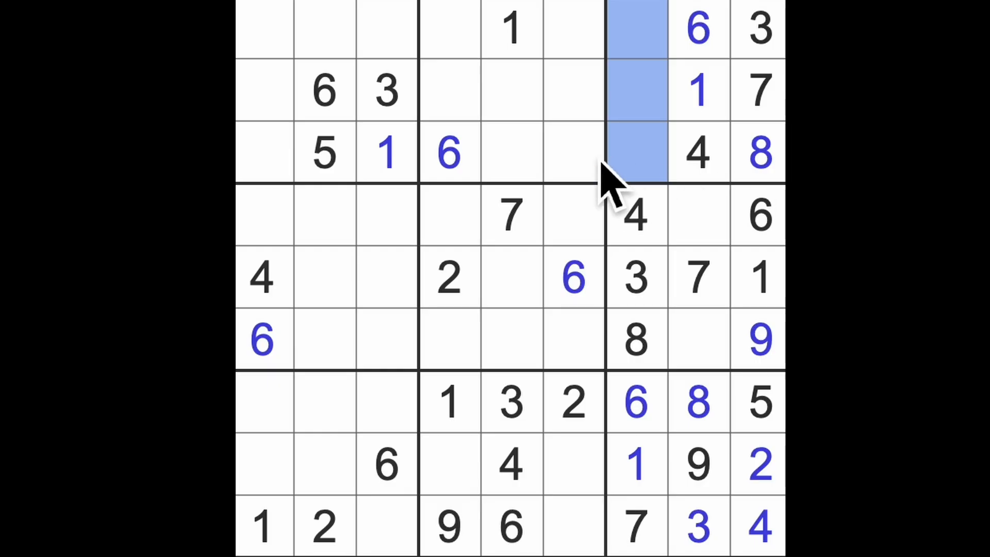
pyautogui.click(699, 340)
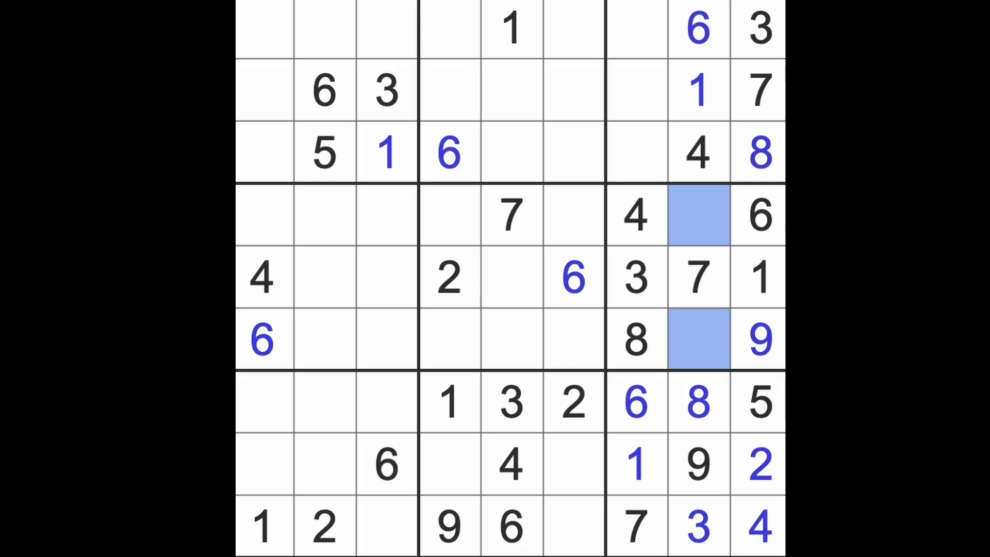
pyautogui.click(699, 214)
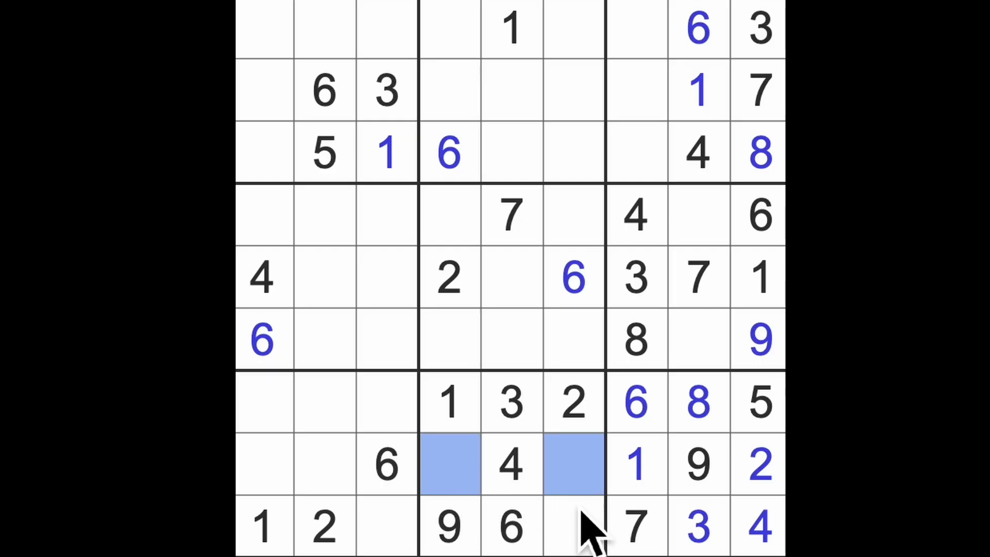
pyautogui.click(575, 527)
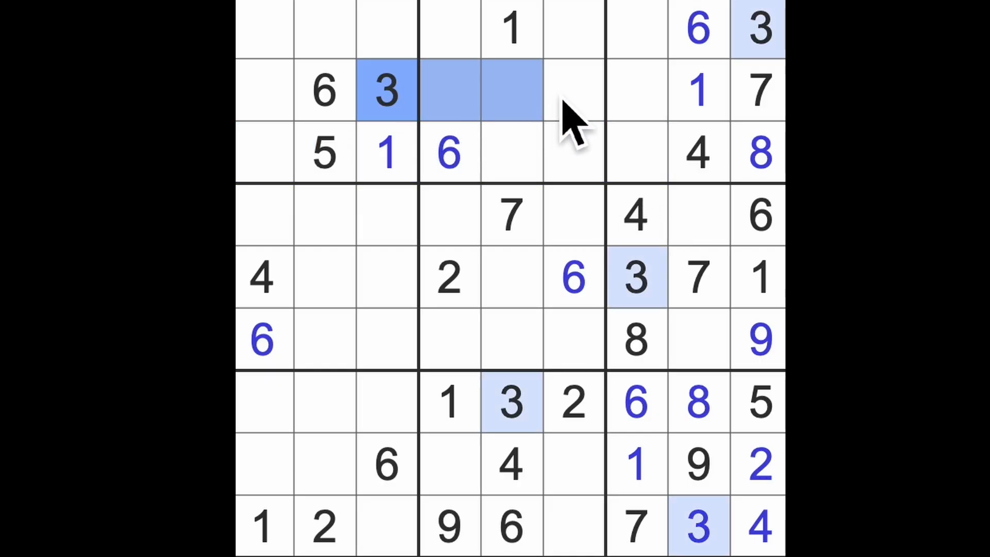
# Place a 3 at row 3 column 6 and a 7 at row 3 column 1.
pyautogui.click(512, 404)
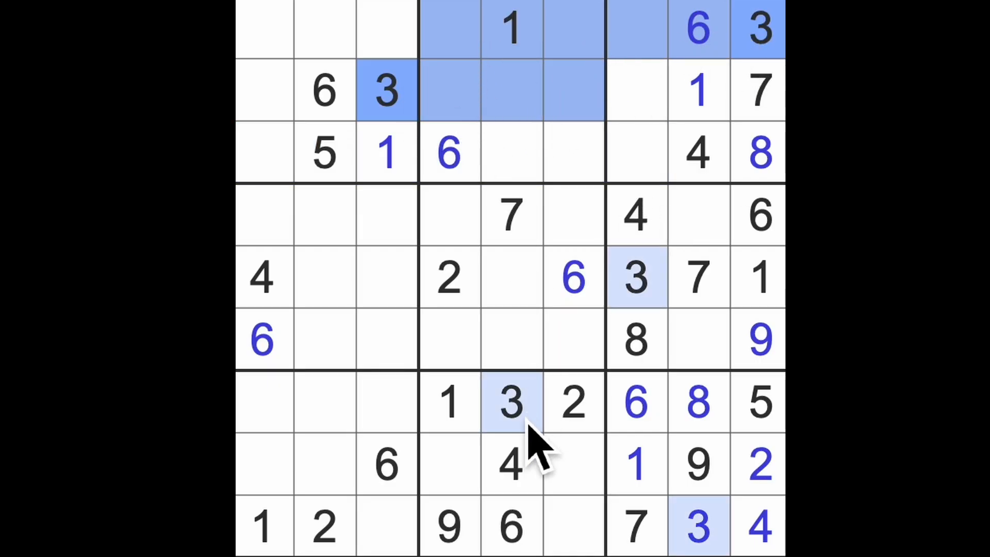
pyautogui.click(570, 154)
pyautogui.write('3')
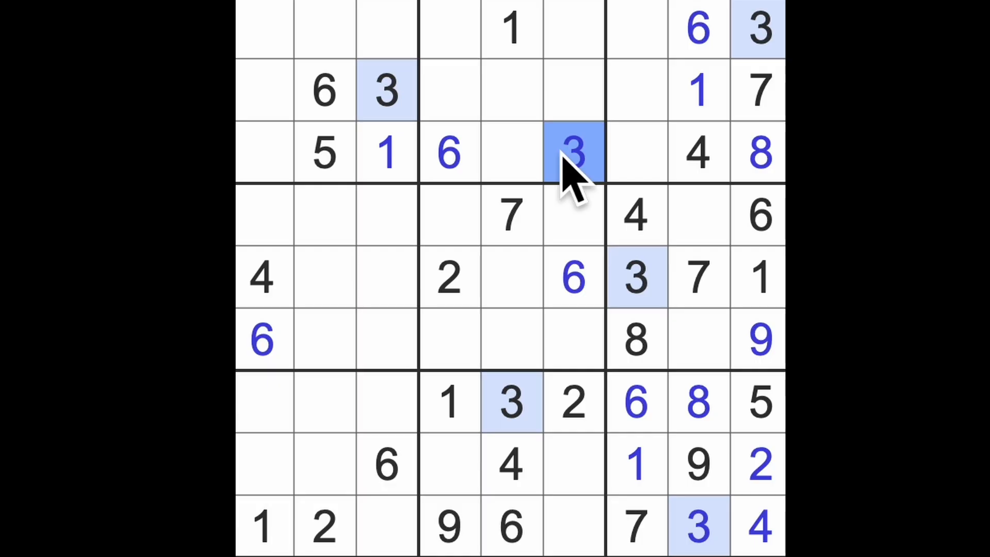
pyautogui.click(757, 90)
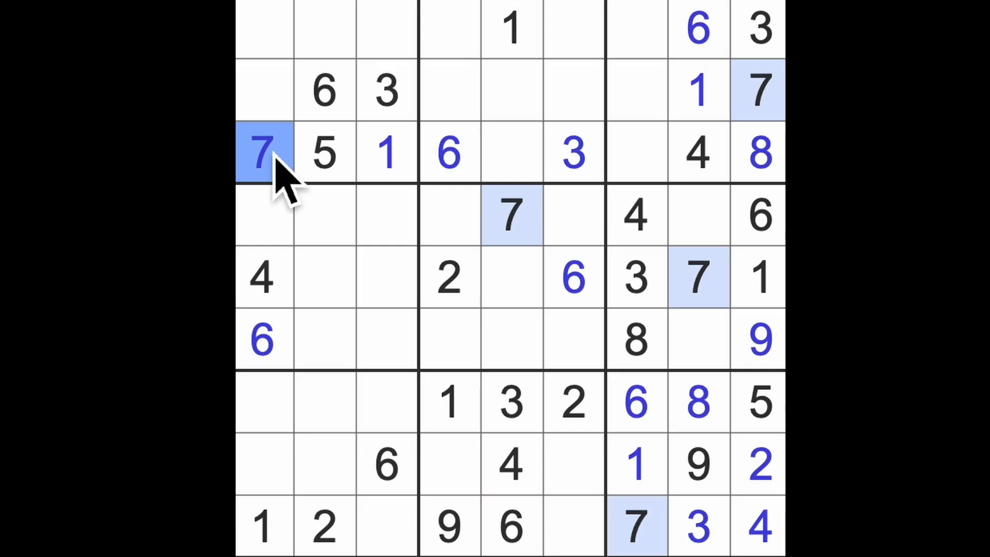
pyautogui.click(263, 408)
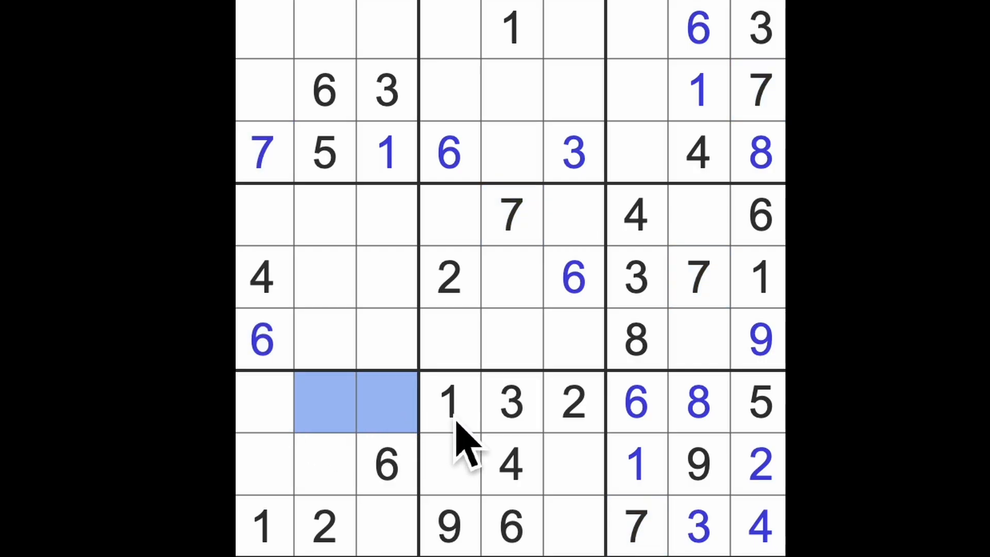
pyautogui.moveTo(510, 446)
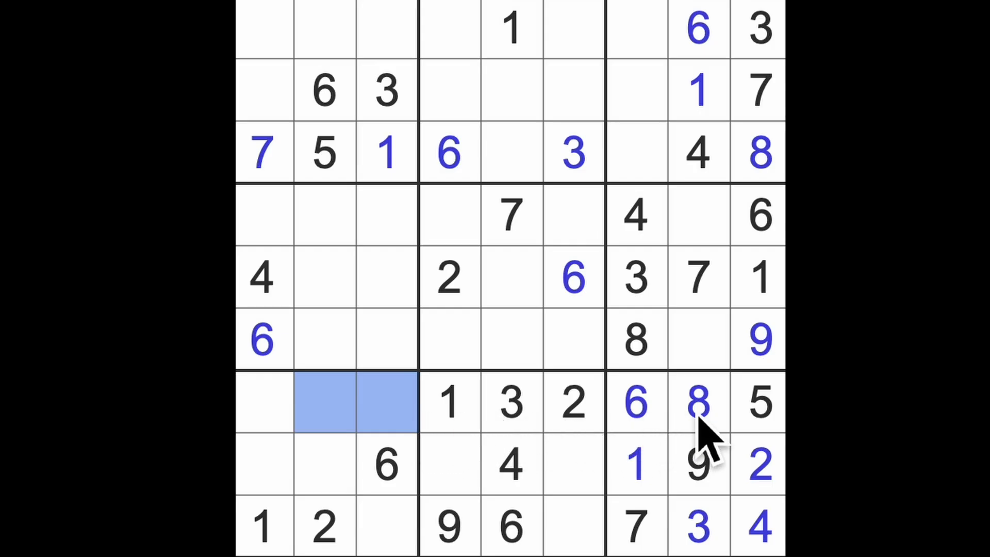
# Enter 9 at row 7 column 1, then mark empty cells in the top-left box and column 1.
pyautogui.click(262, 410)
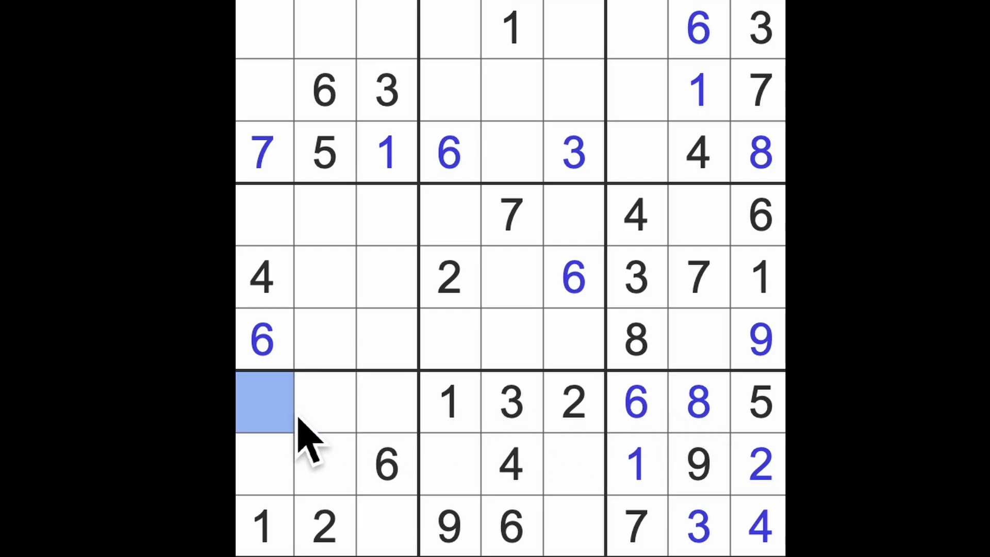
pyautogui.write('9')
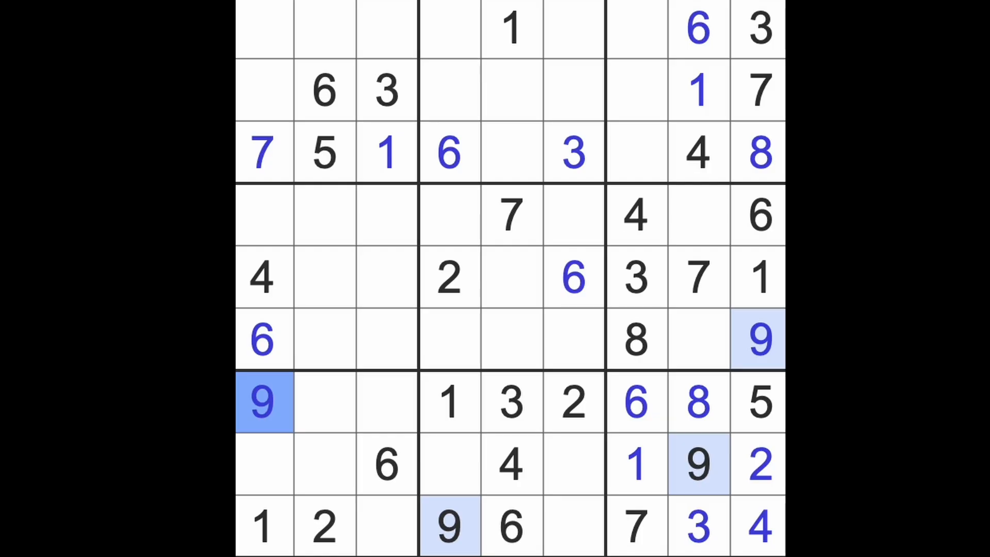
pyautogui.click(263, 20)
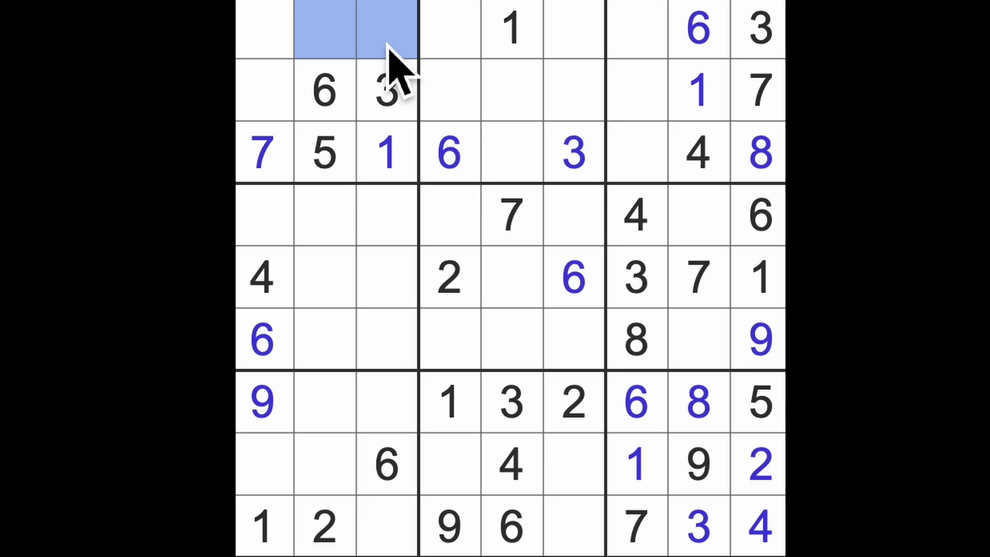
pyautogui.click(267, 91)
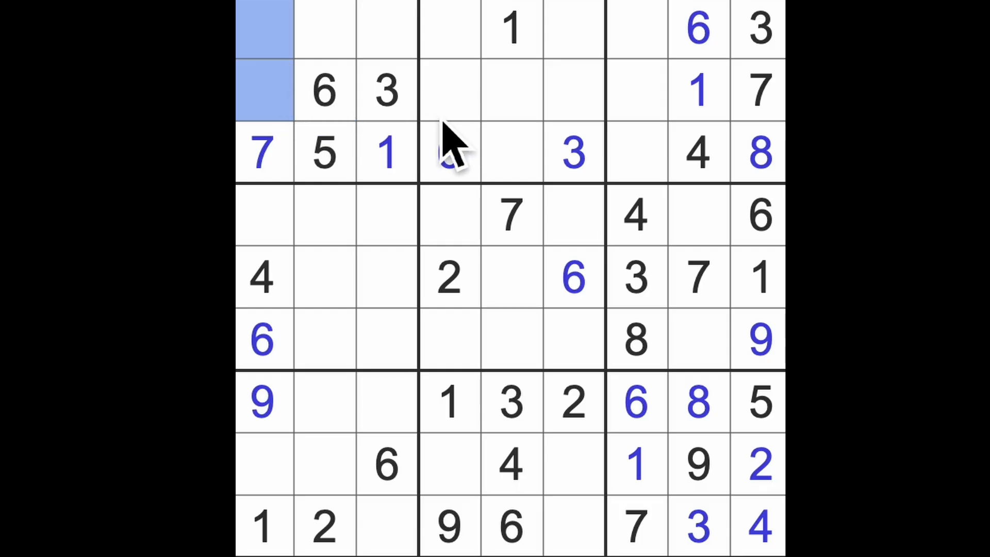
pyautogui.click(450, 152)
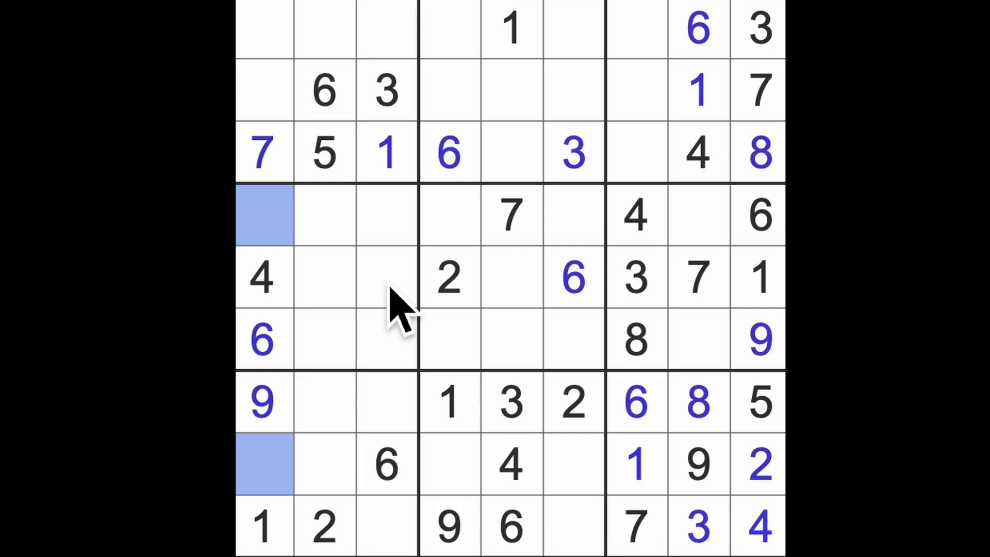
pyautogui.moveTo(344, 474)
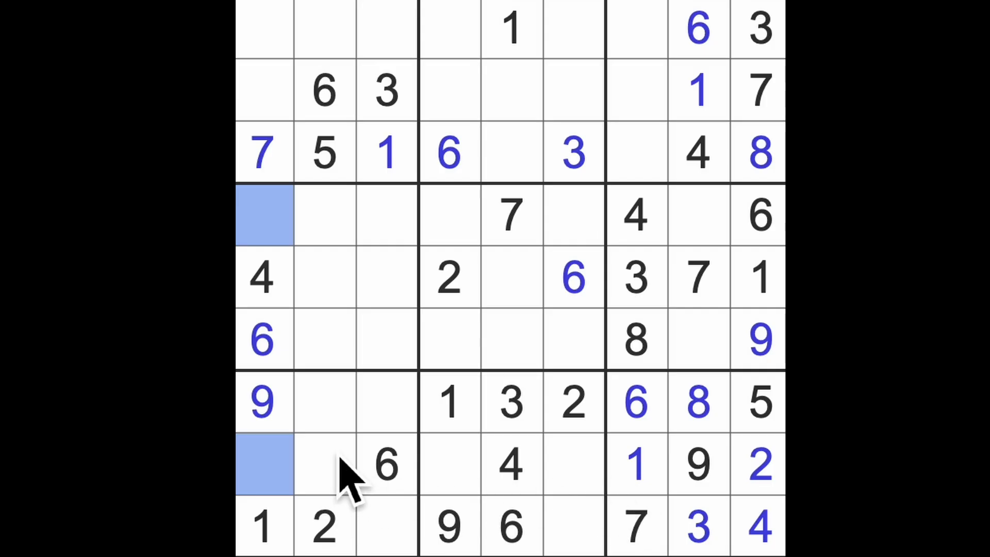
pyautogui.moveTo(367, 305)
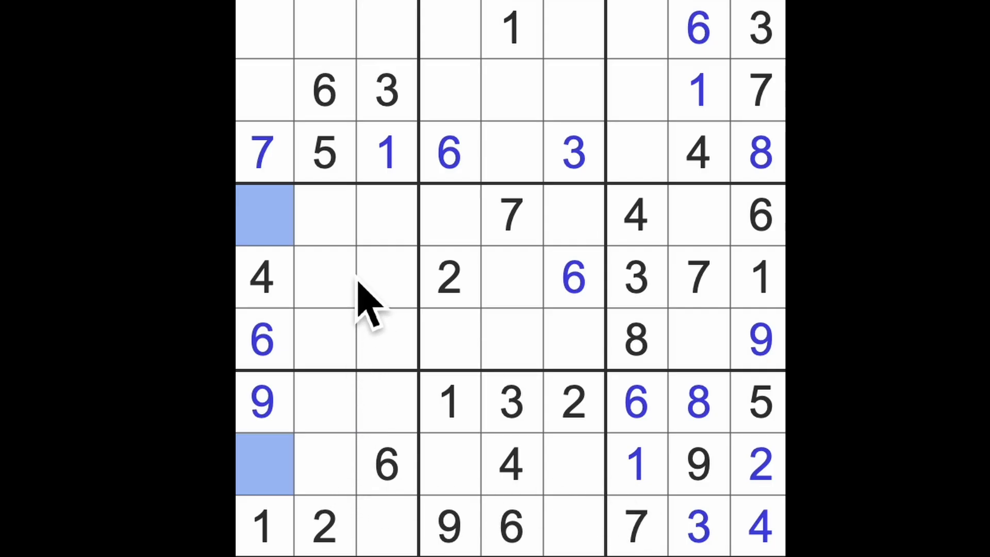
pyautogui.moveTo(382, 286)
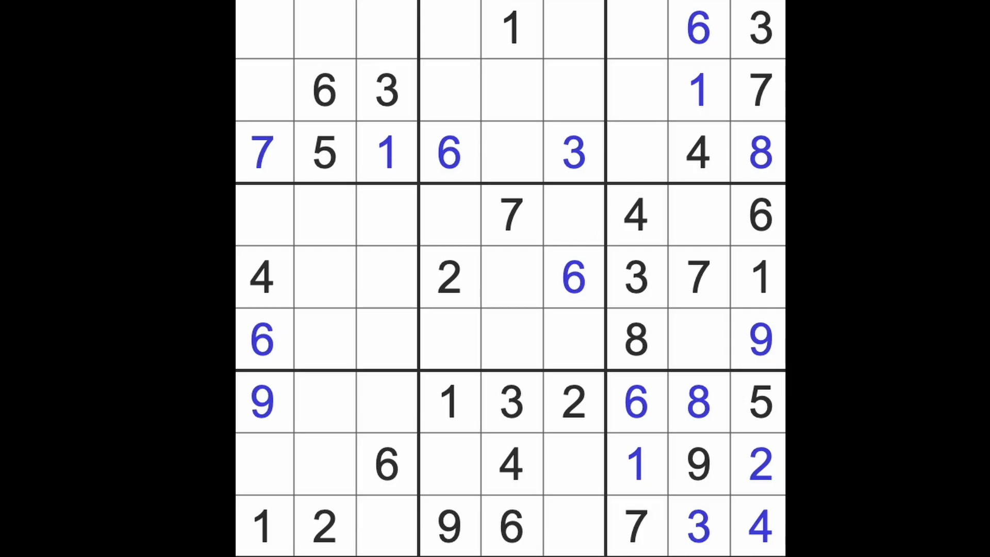
pyautogui.moveTo(641, 145)
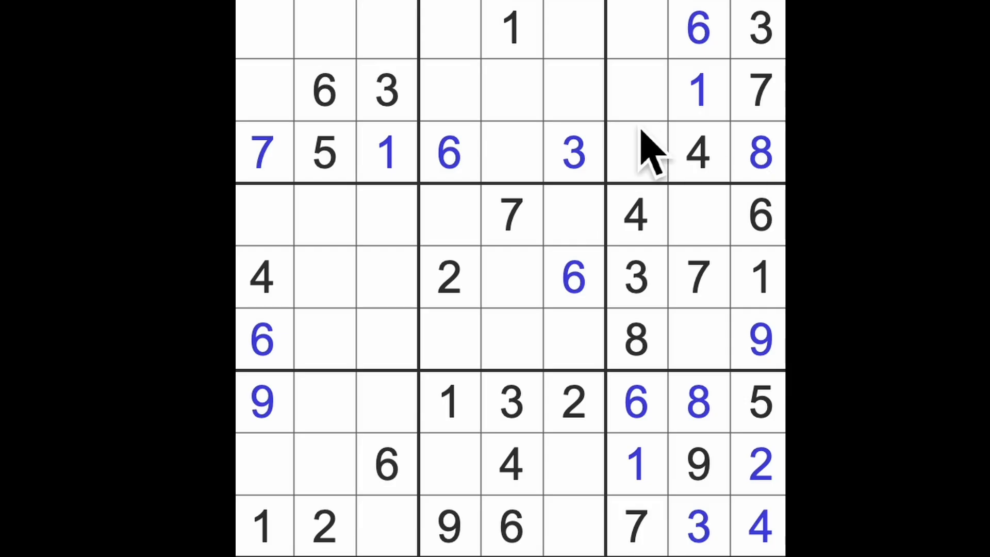
pyautogui.click(507, 339)
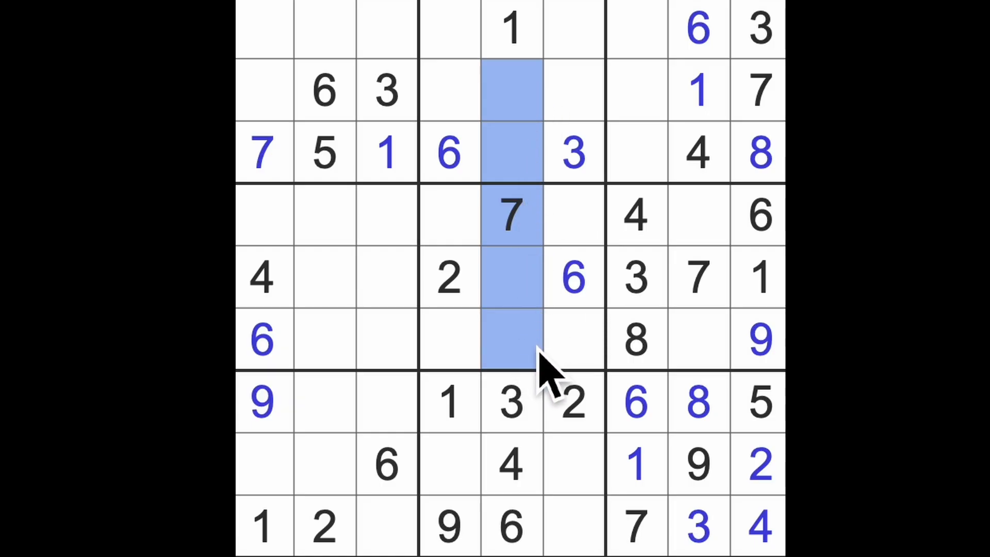
# Mark reference digits in rows 5 and 6, then select row 6 column 5 and row 4 column 8.
pyautogui.click(447, 276)
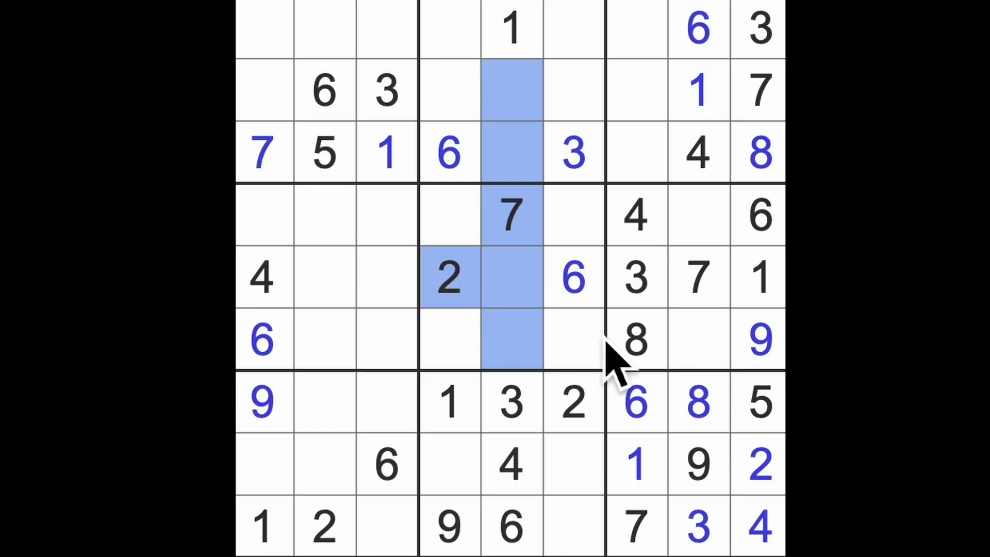
pyautogui.click(636, 340)
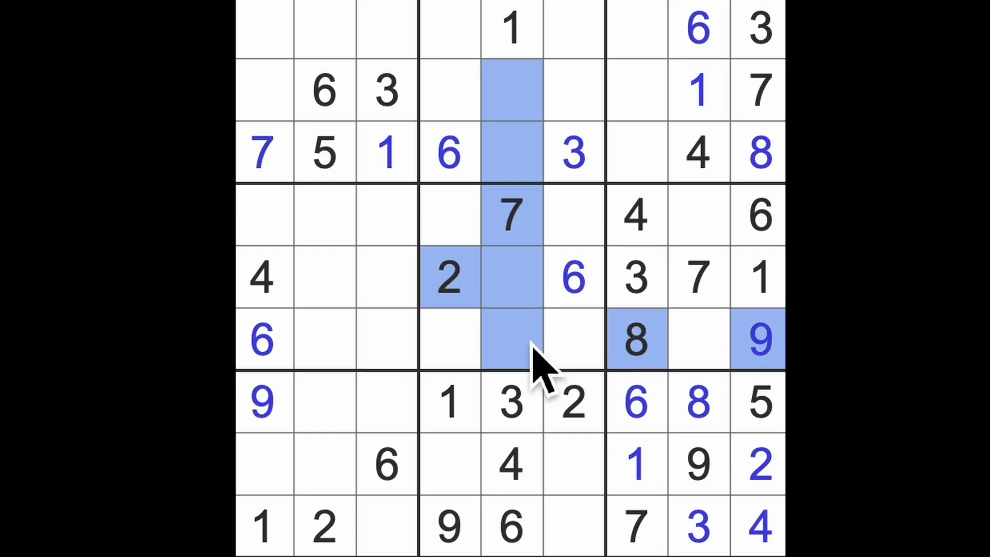
pyautogui.click(509, 341)
pyautogui.write('5')
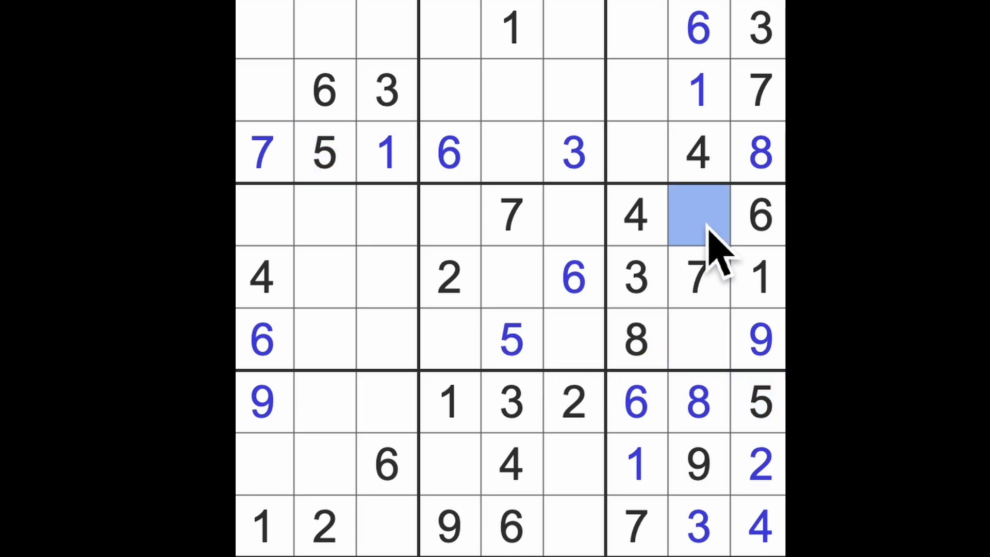
pyautogui.click(698, 339)
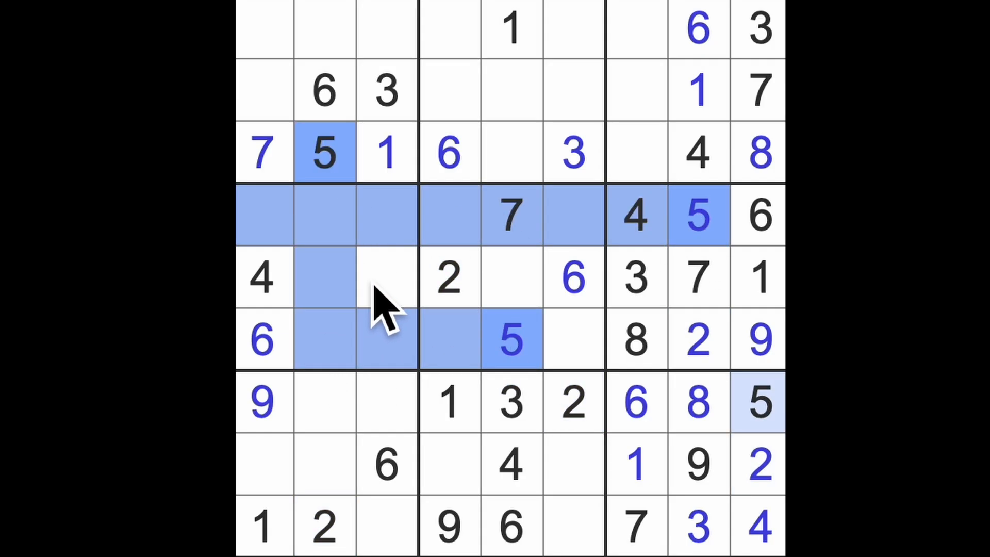
# Fill 5s at row 5 column 3 and row 8 column 1, then select row 4 column 1.
pyautogui.click(386, 277)
pyautogui.write('5')
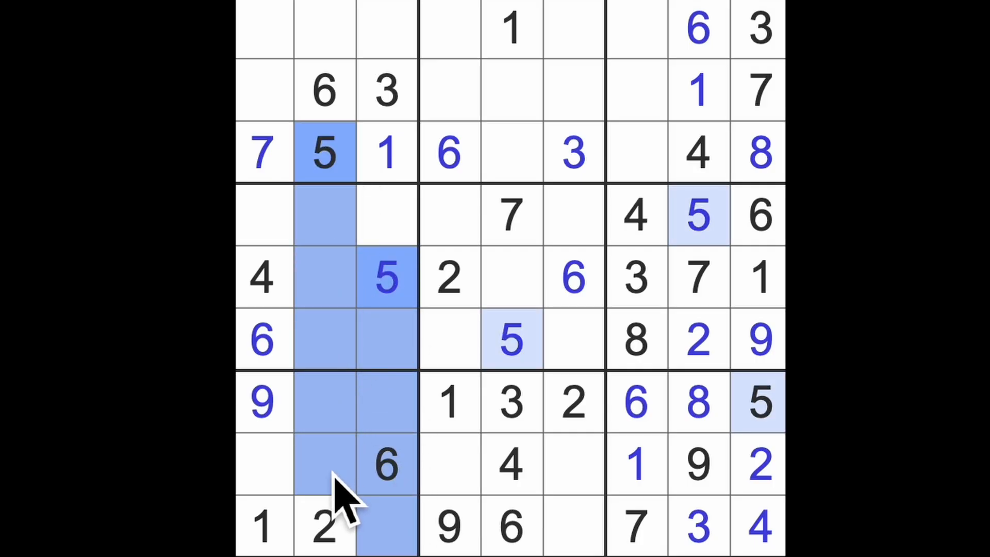
pyautogui.click(260, 465)
pyautogui.write('5')
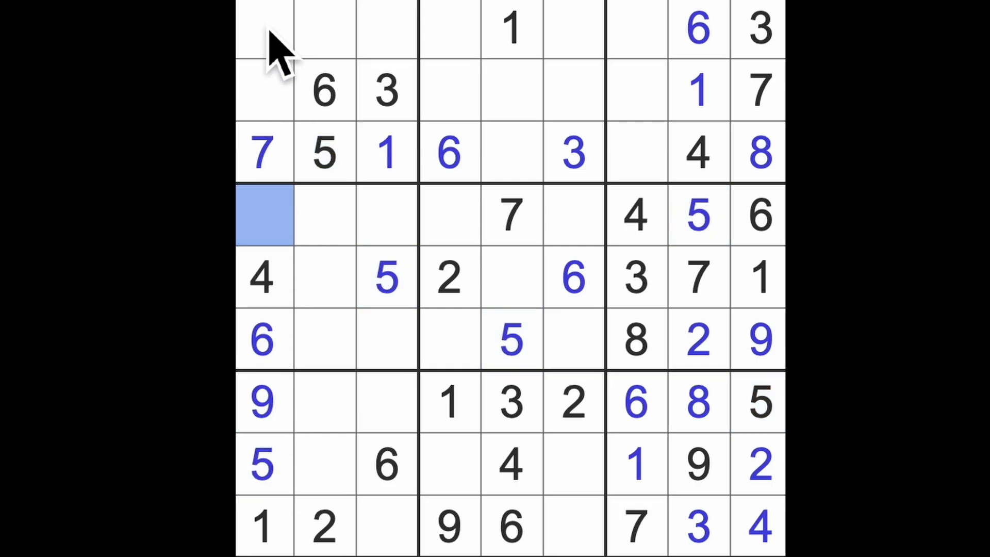
pyautogui.moveTo(281, 389)
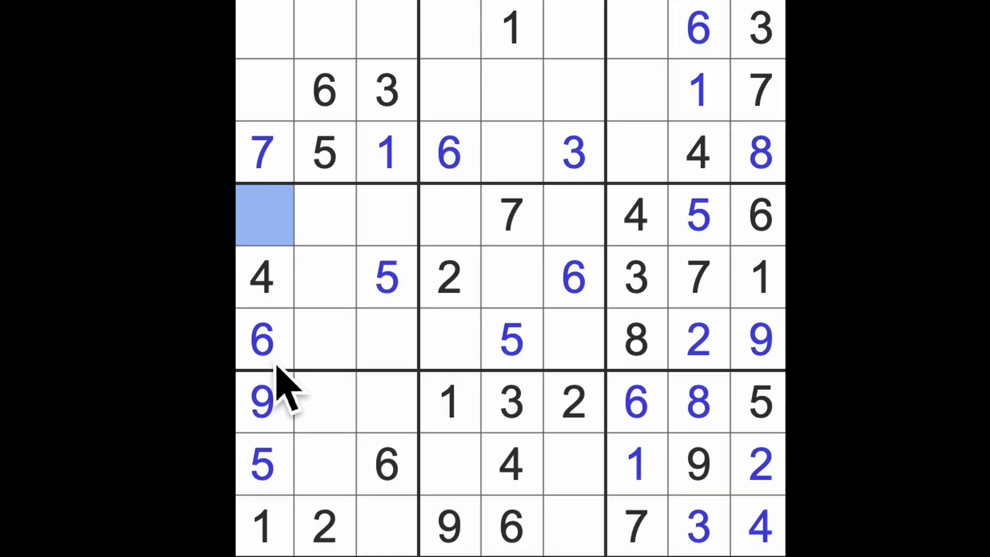
pyautogui.click(384, 26)
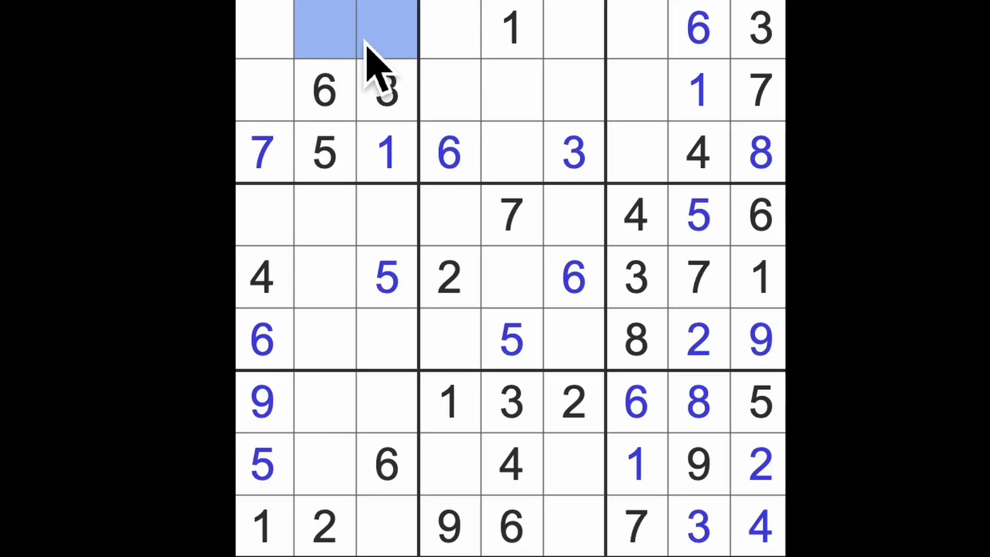
pyautogui.click(263, 91)
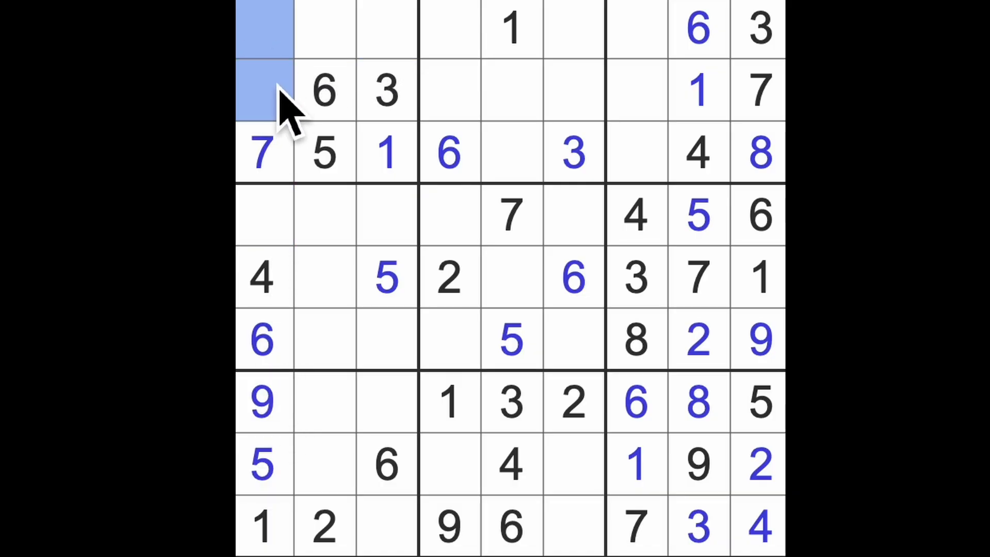
pyautogui.click(263, 214)
pyautogui.write('3')
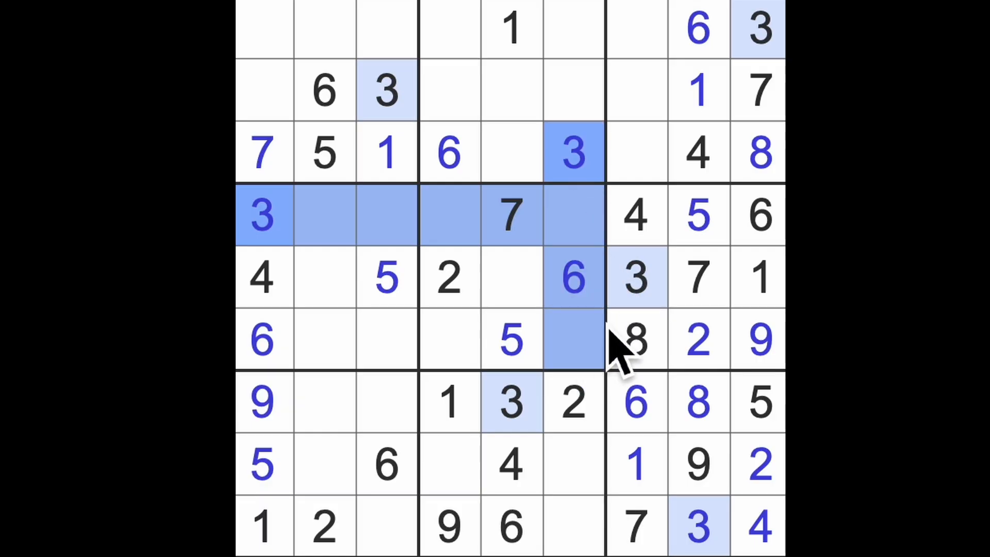
# Enter a 3 at row 6 column 4, then select row 8 column 2 for the next 3.
pyautogui.click(447, 339)
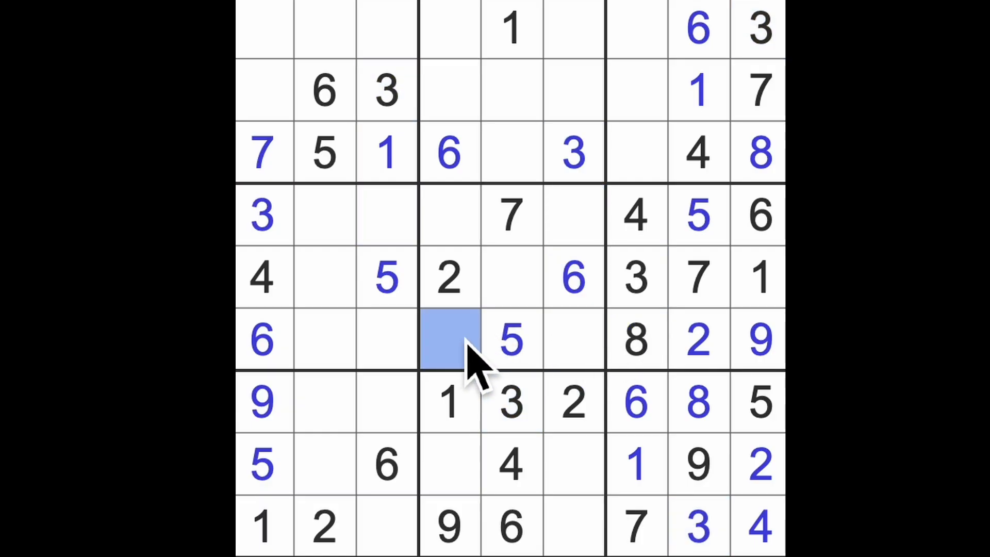
pyautogui.write('3')
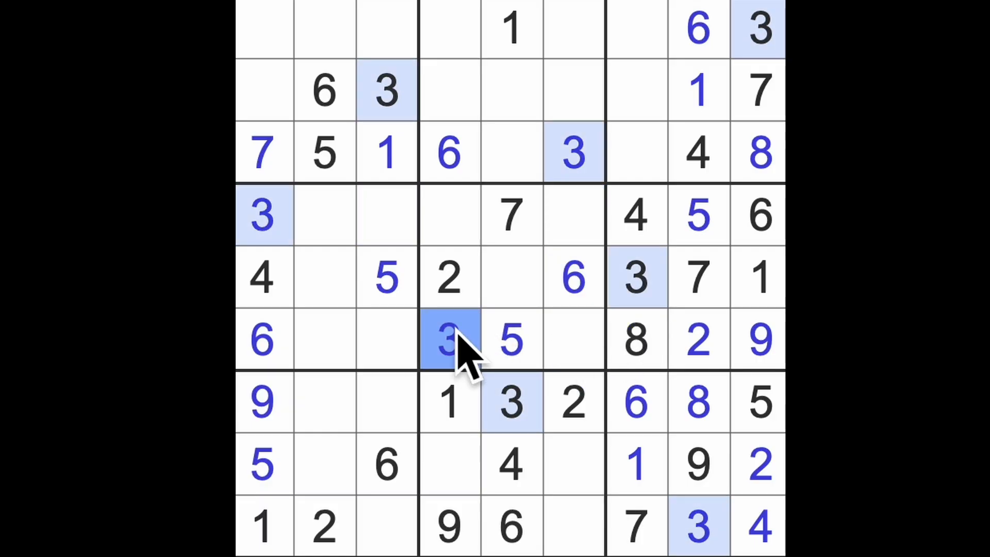
pyautogui.moveTo(392, 103)
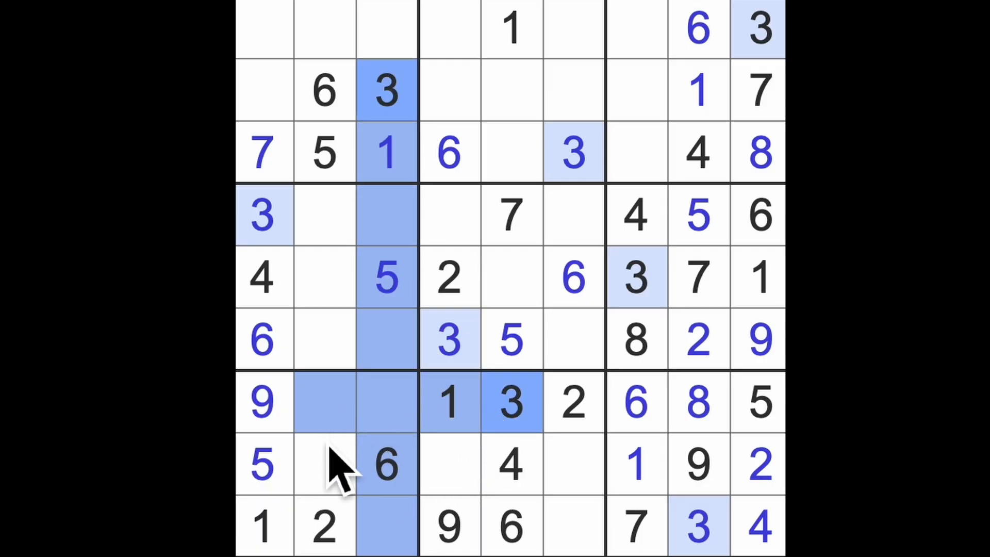
pyautogui.click(325, 465)
pyautogui.write('3')
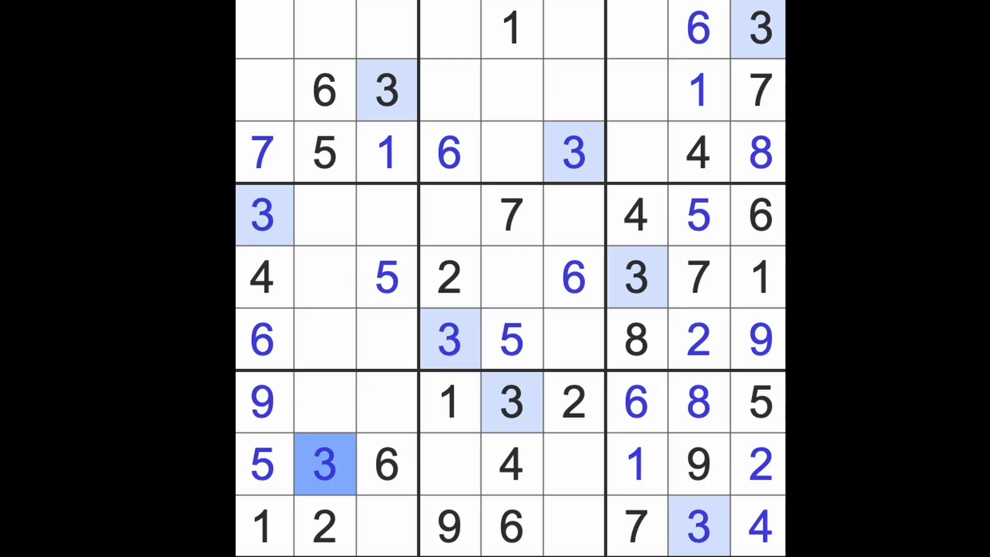
pyautogui.click(450, 465)
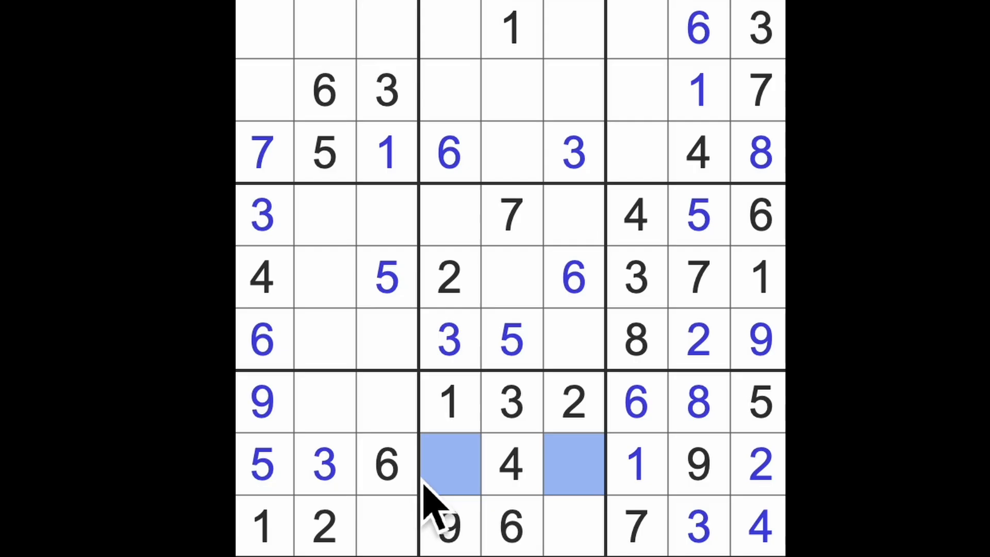
pyautogui.moveTo(594, 541)
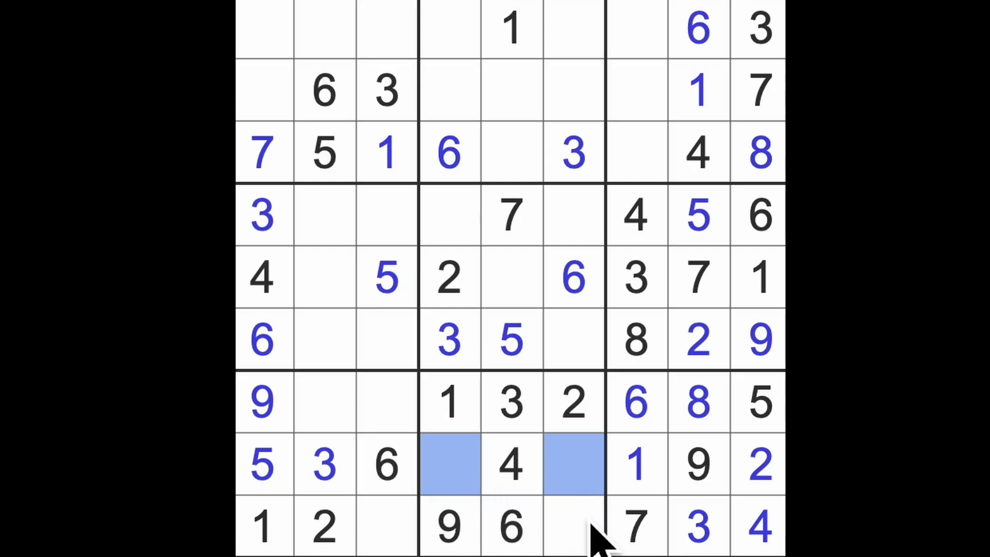
# Enter 5 in row 9 column 6 and 8 in row 9 column 3.
pyautogui.click(570, 531)
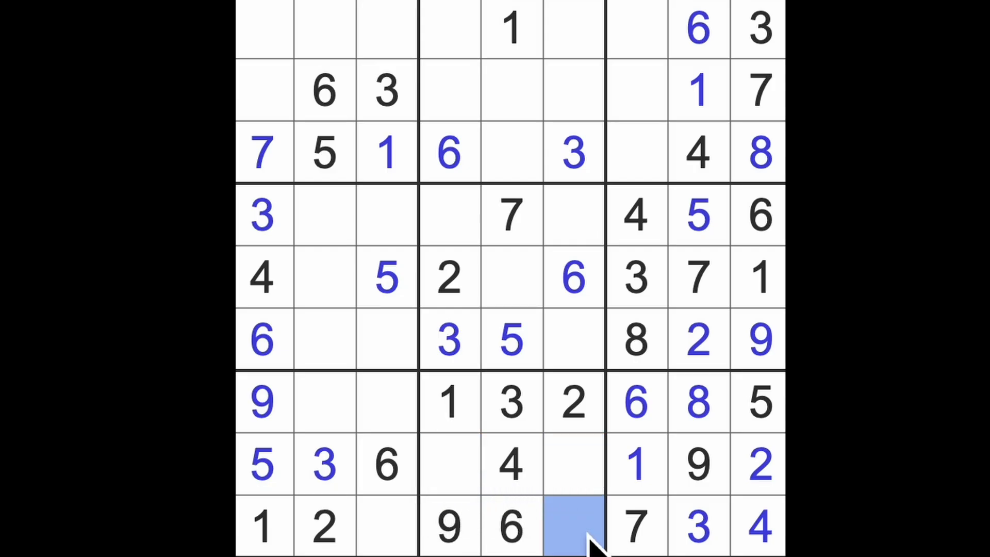
pyautogui.write('5')
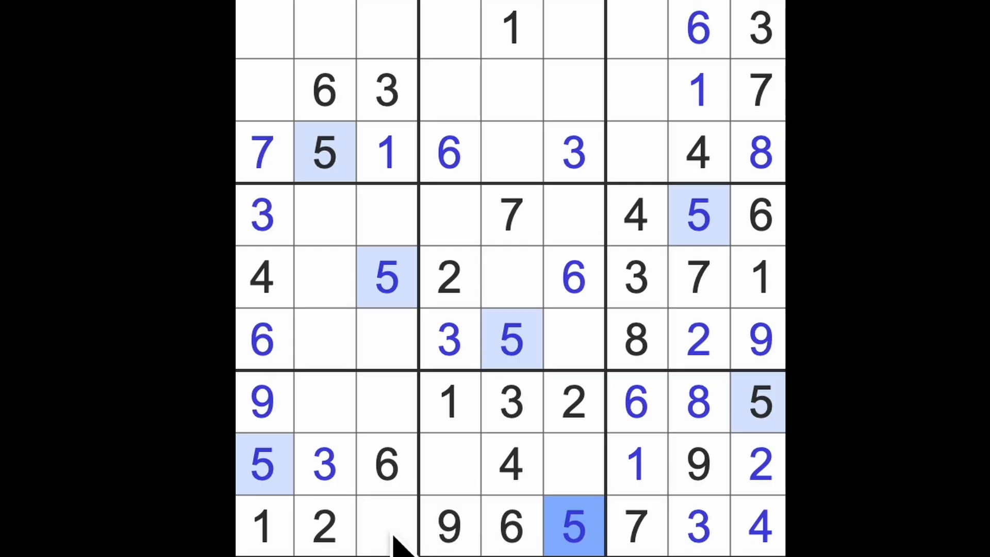
pyautogui.click(378, 531)
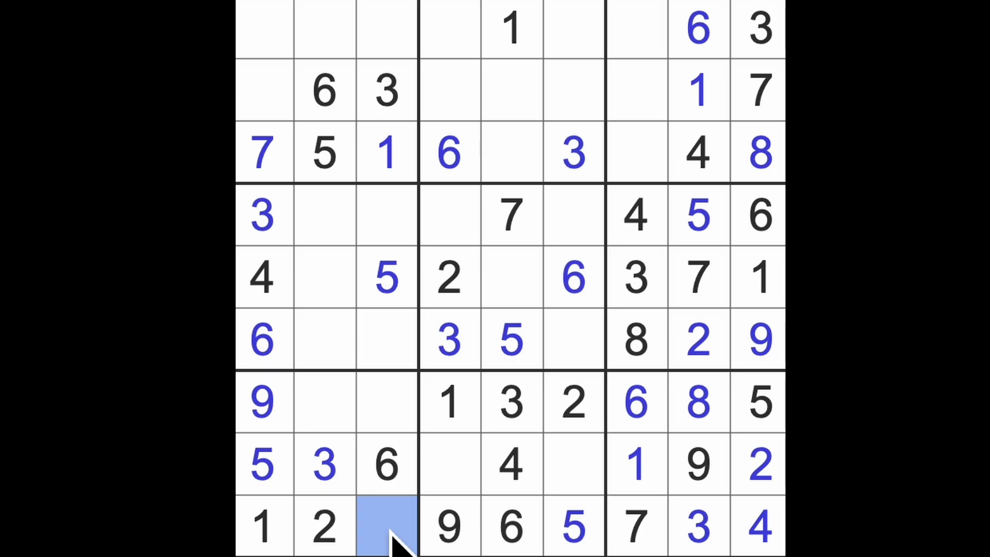
pyautogui.write('8')
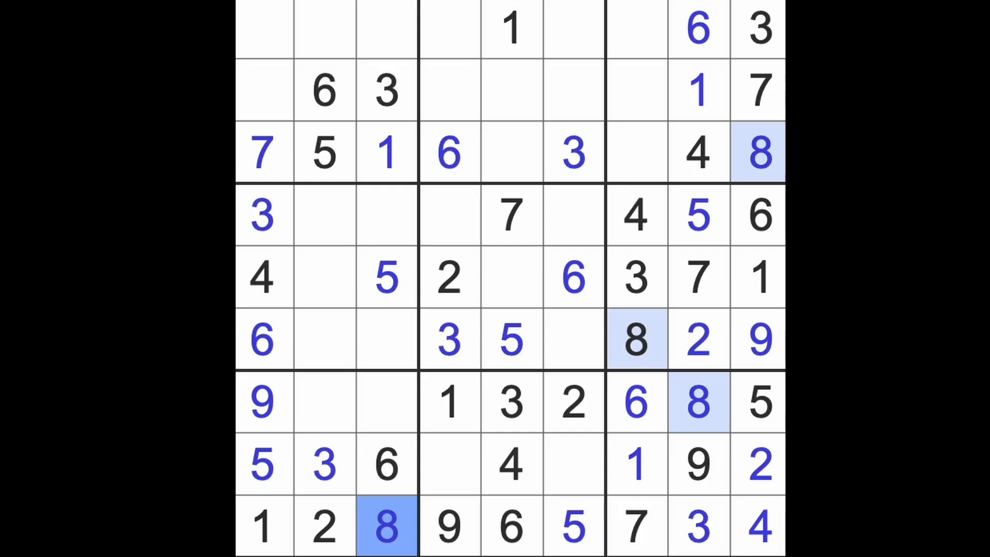
pyautogui.moveTo(517, 527)
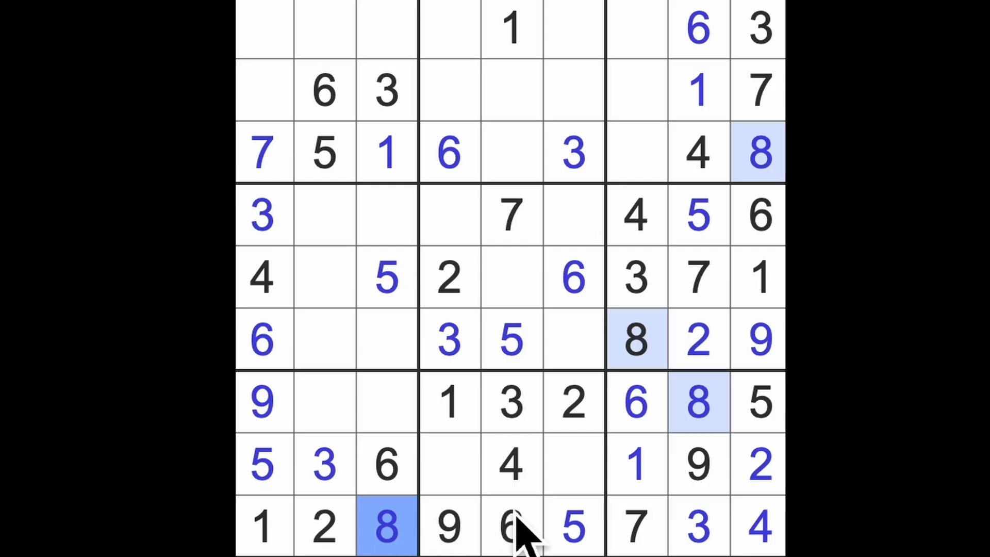
pyautogui.moveTo(635, 485)
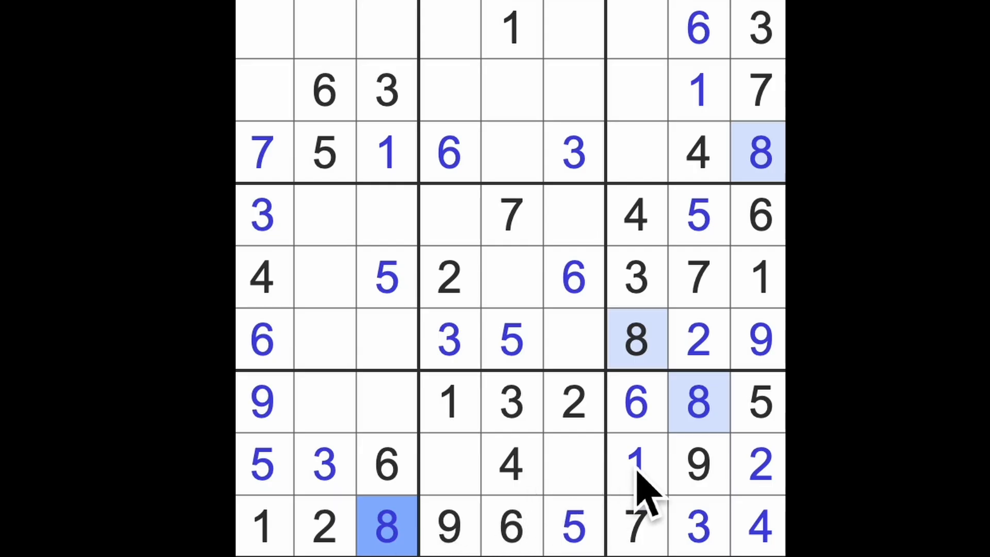
# Place 2 in row 4 column 3 and 4 in row 6 column 6.
pyautogui.click(637, 464)
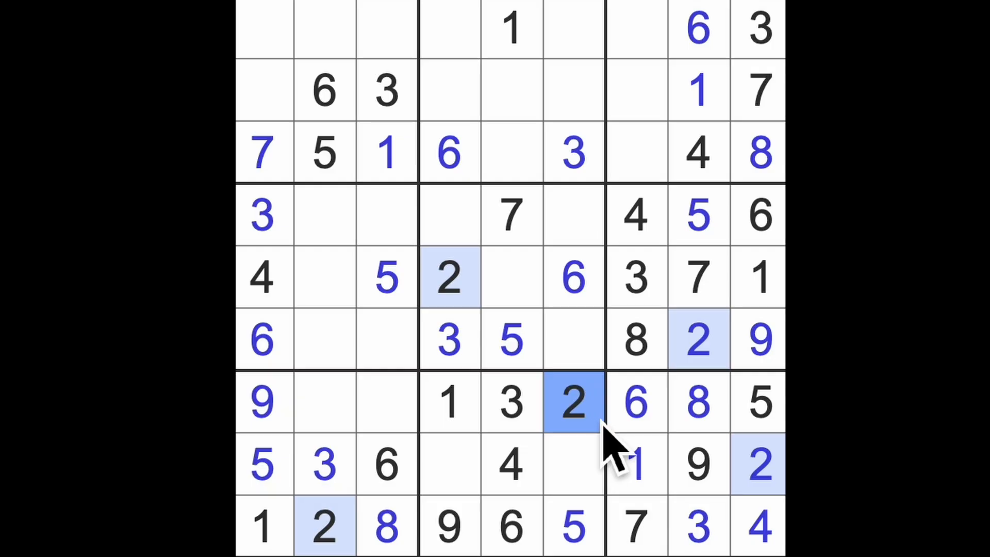
pyautogui.click(325, 339)
pyautogui.write('2')
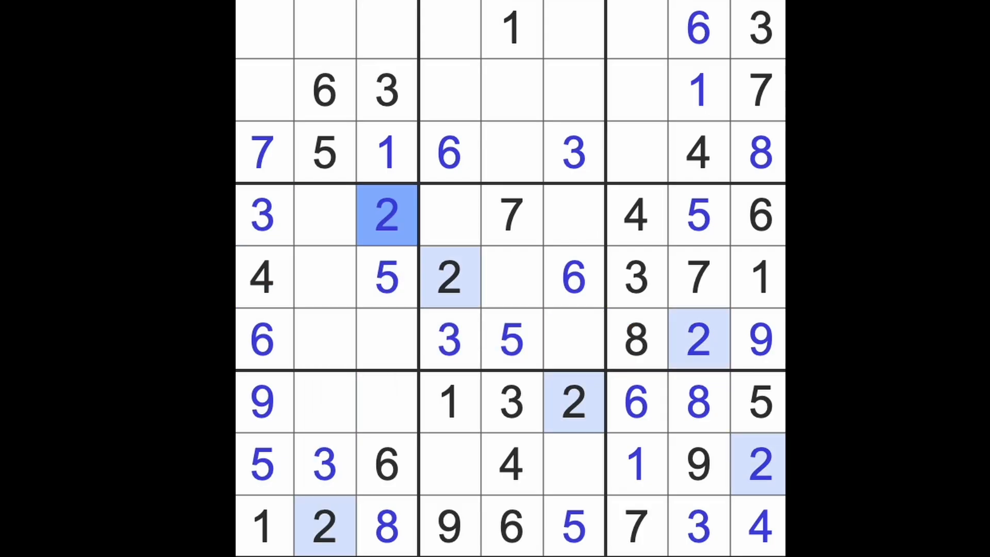
pyautogui.moveTo(471, 293)
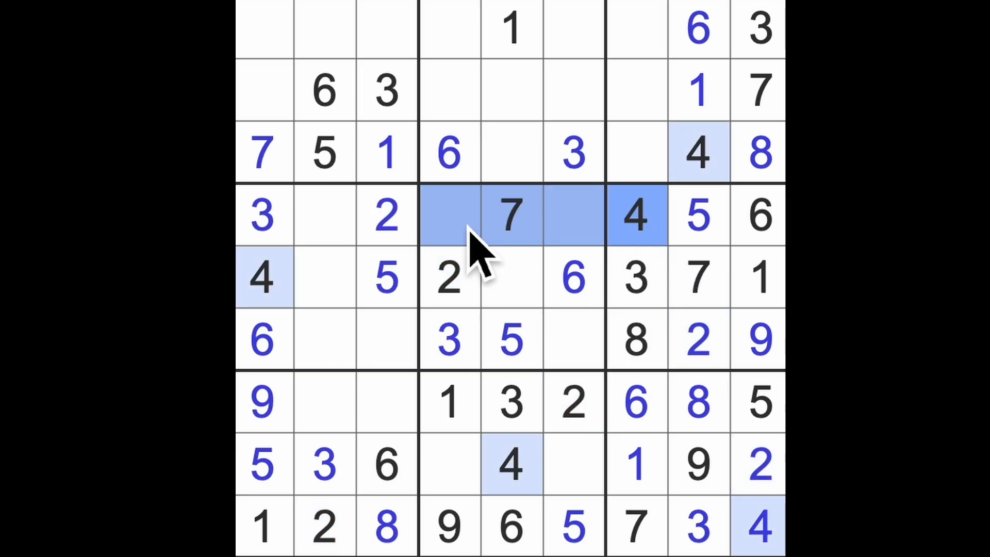
pyautogui.click(570, 341)
pyautogui.write('4')
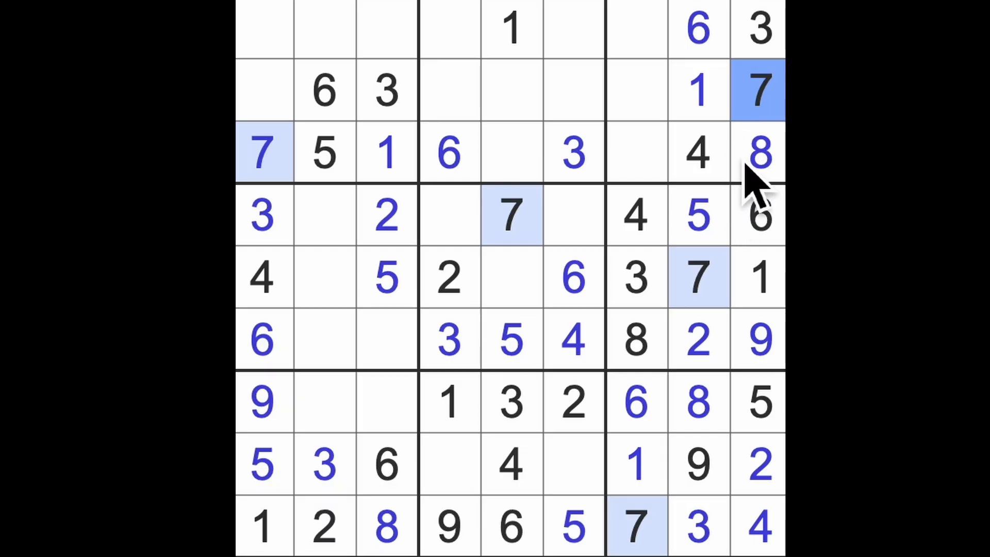
pyautogui.click(759, 152)
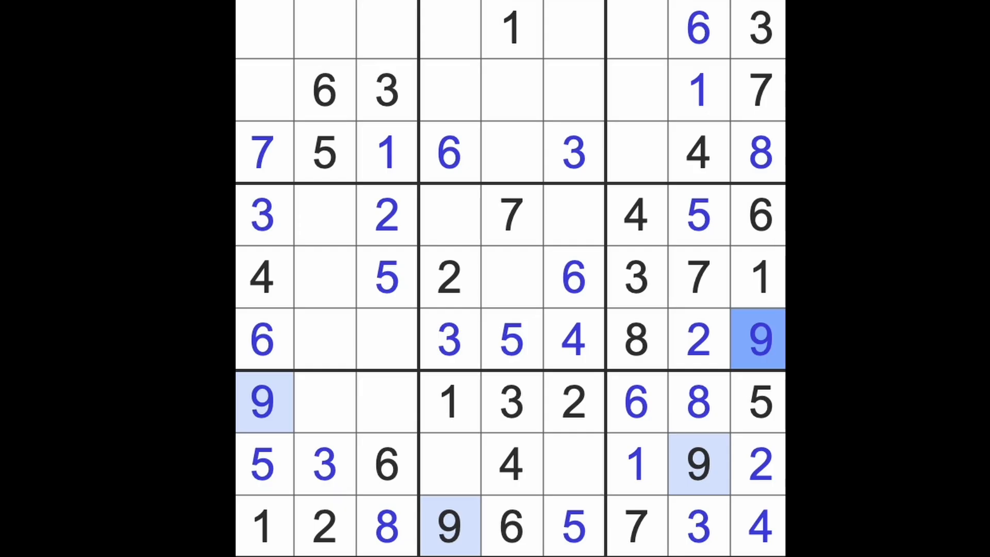
# Enter 4 in the top cell of column 2.
pyautogui.click(324, 338)
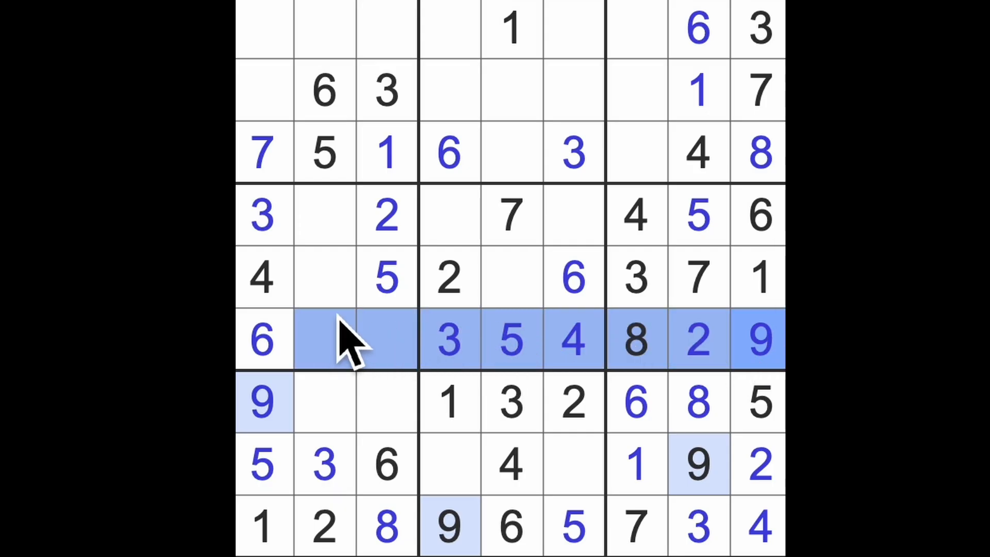
pyautogui.click(324, 214)
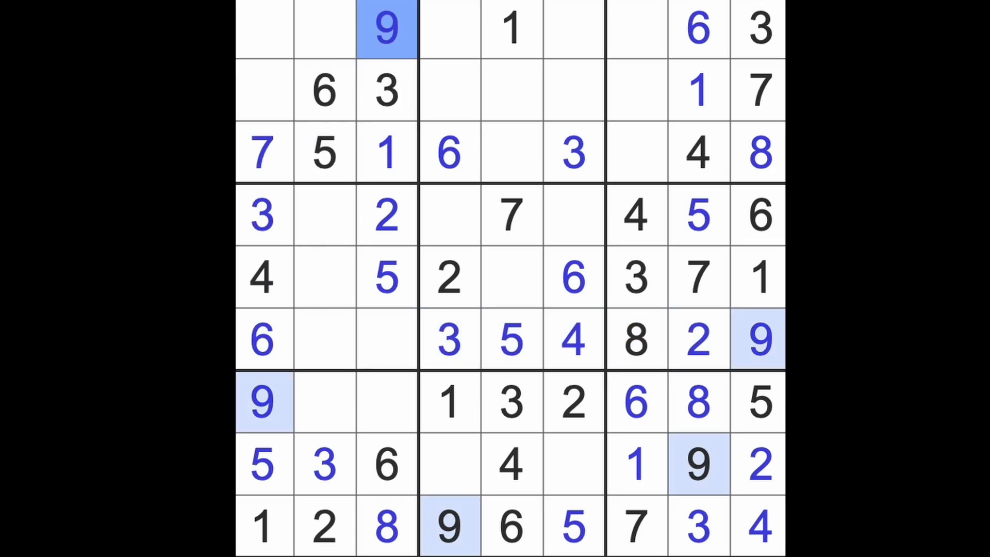
pyautogui.click(323, 28)
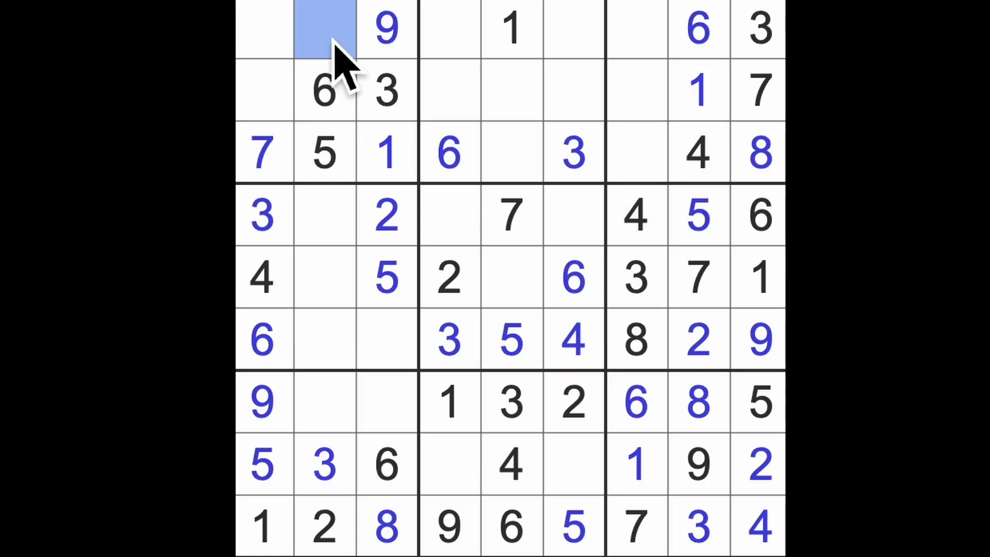
pyautogui.write('4')
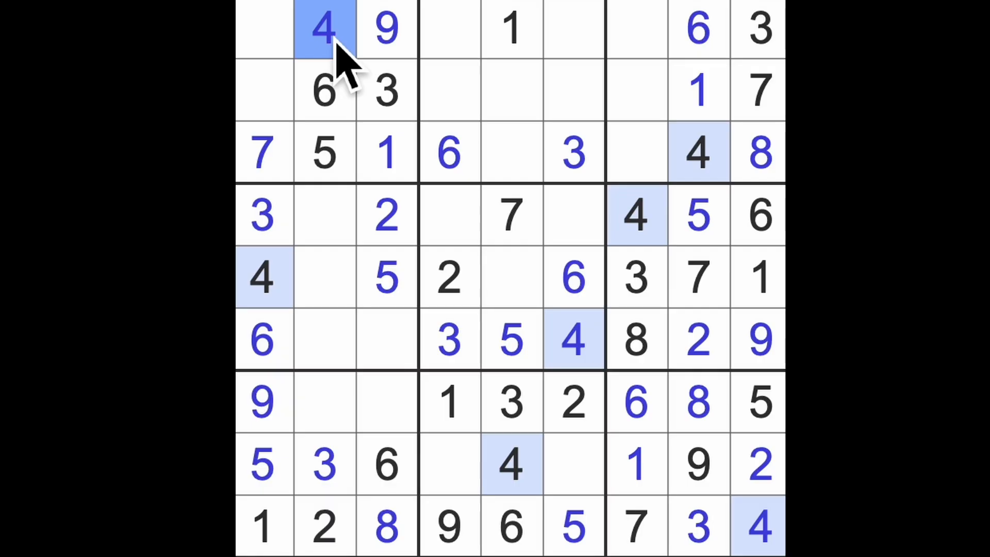
# Enter 7 in row 7 column 2 and 1 in row 6 column 2.
pyautogui.click(384, 402)
pyautogui.write('4')
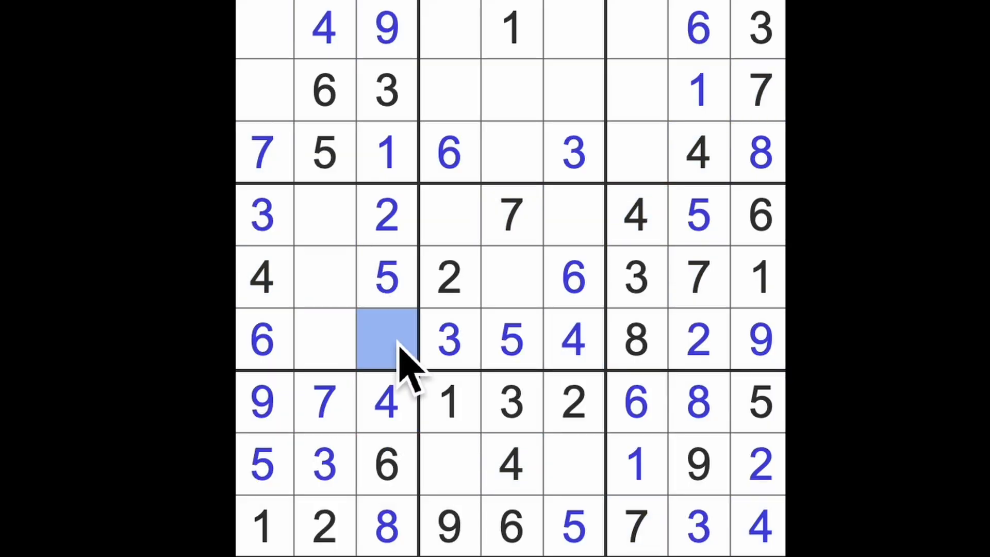
pyautogui.write('7')
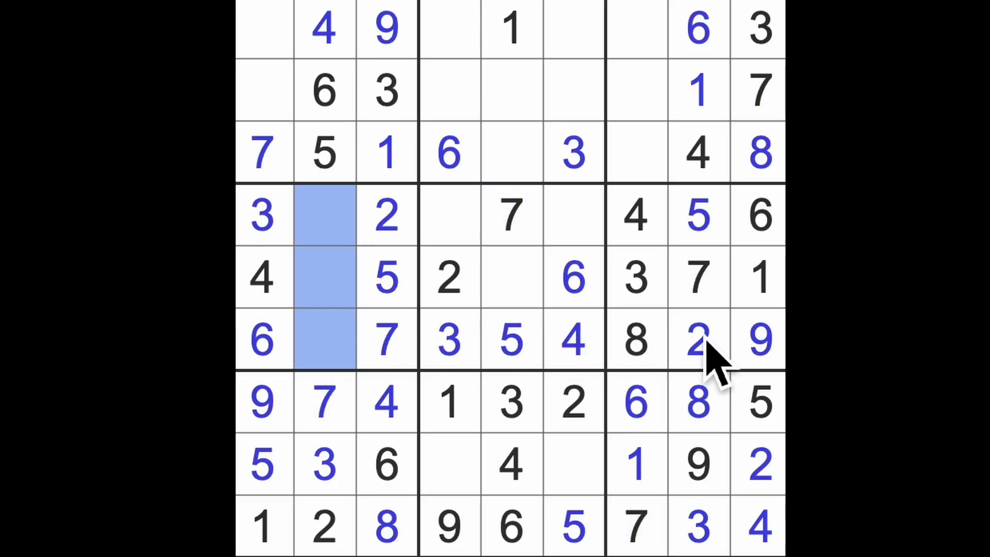
pyautogui.click(325, 340)
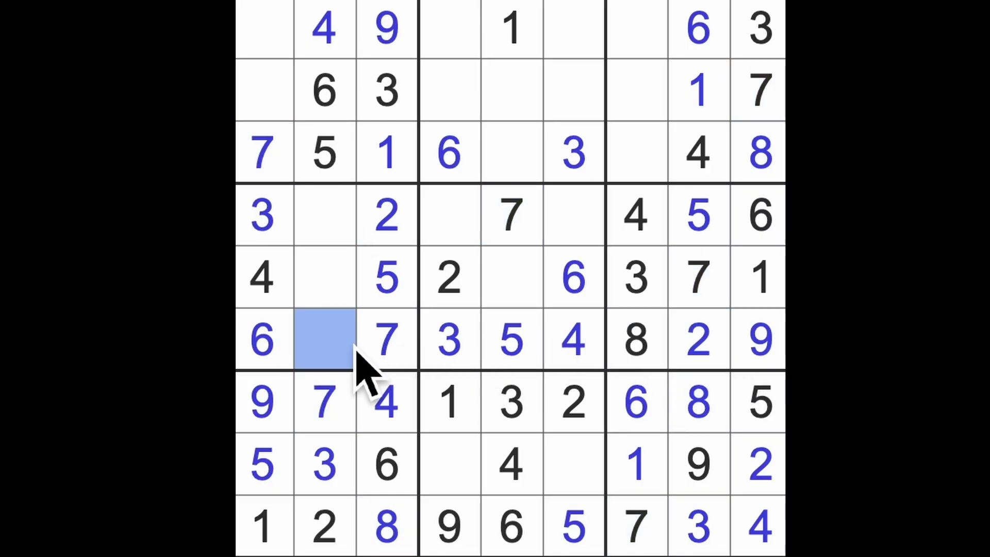
pyautogui.write('1')
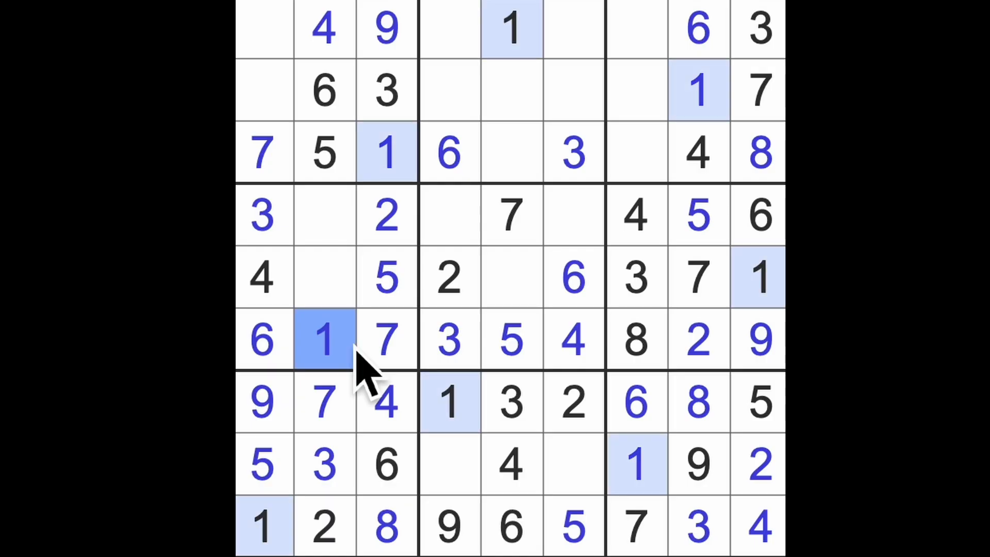
pyautogui.moveTo(422, 383)
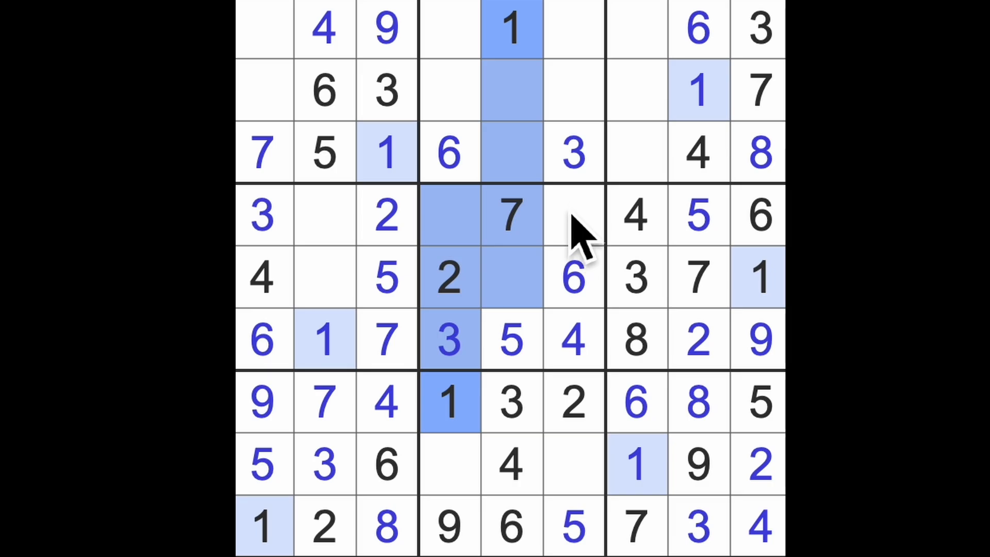
# Place 8 in row 5 column 2, more 9s, 8s and 7s, then highlight the 4s.
pyautogui.click(571, 216)
pyautogui.write('1')
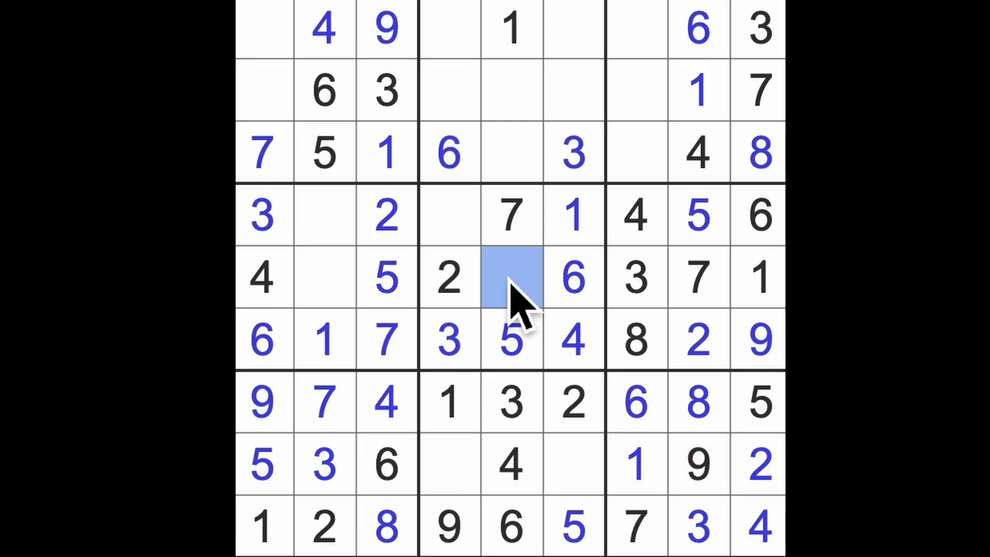
pyautogui.click(511, 278)
pyautogui.write('9')
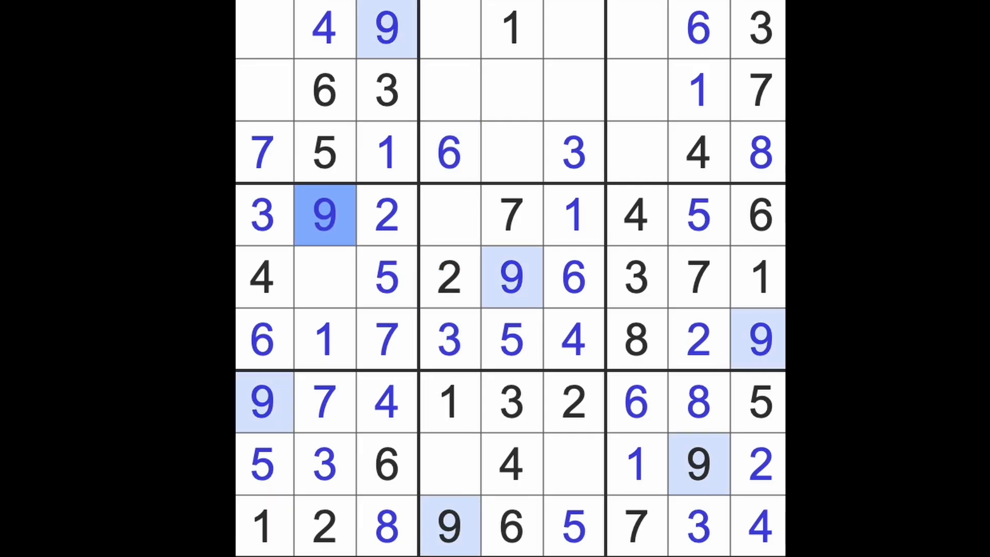
pyautogui.click(325, 278)
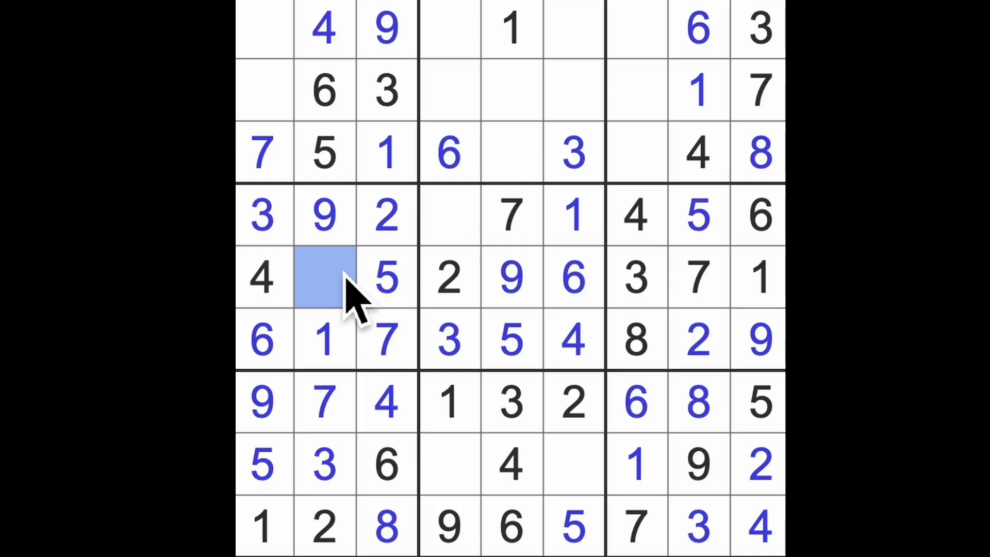
pyautogui.write('8')
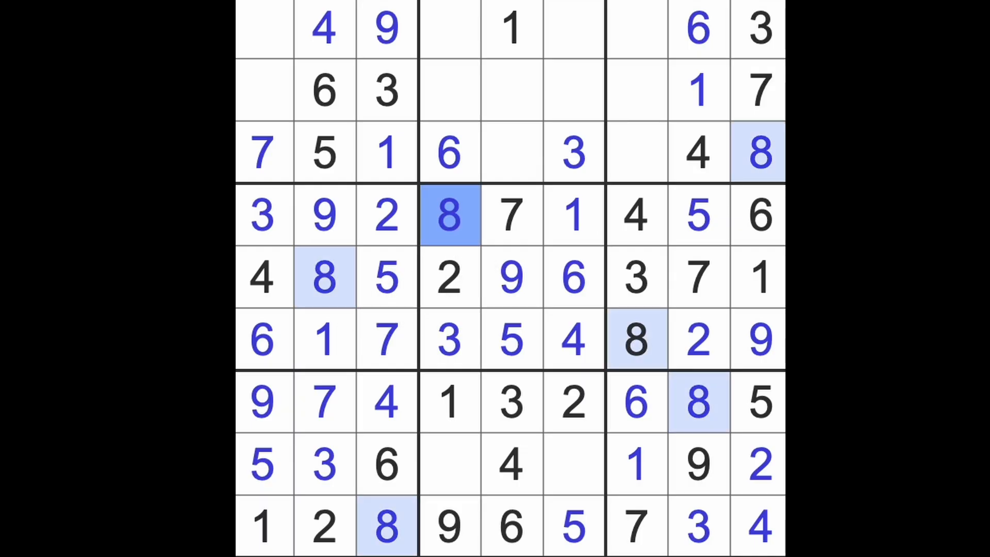
pyautogui.click(572, 464)
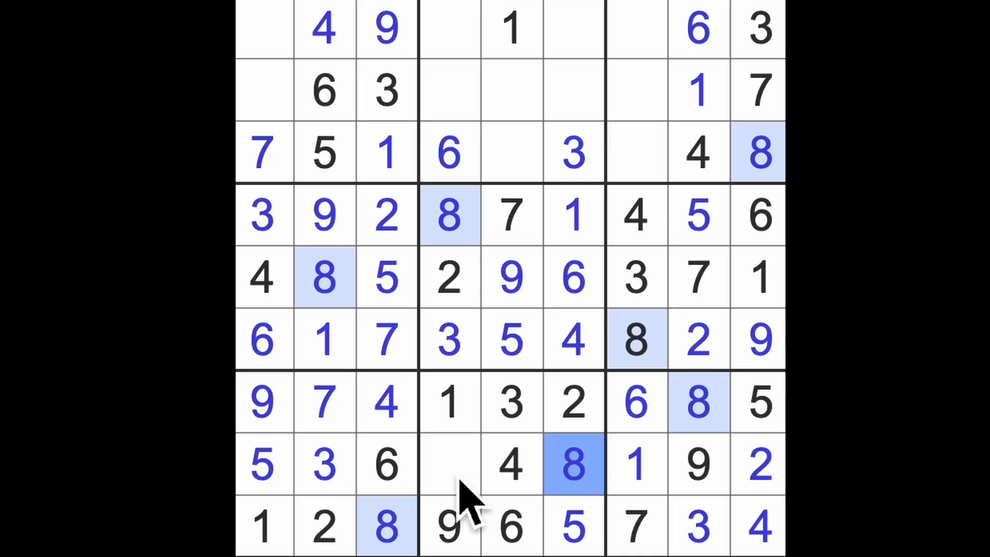
pyautogui.click(449, 464)
pyautogui.write('7')
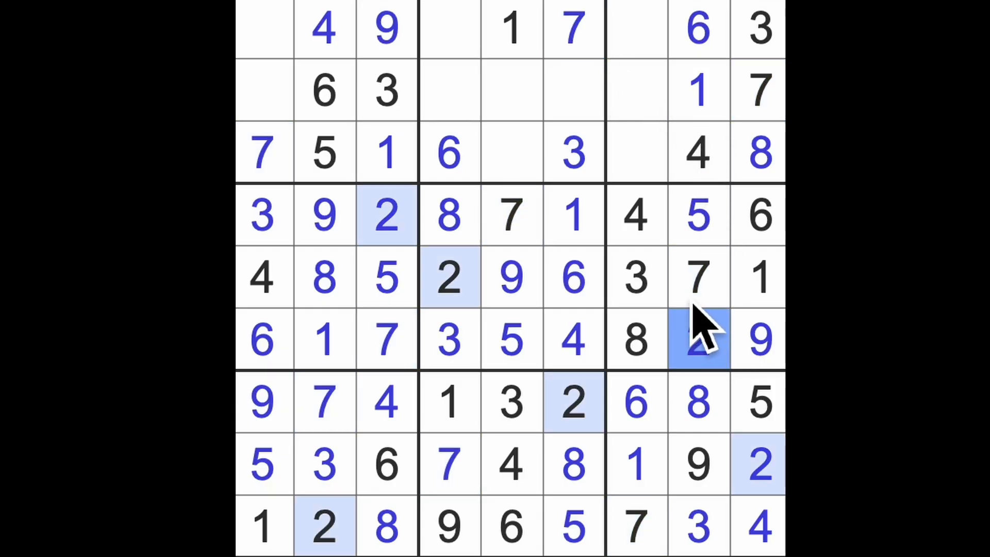
pyautogui.moveTo(697, 307)
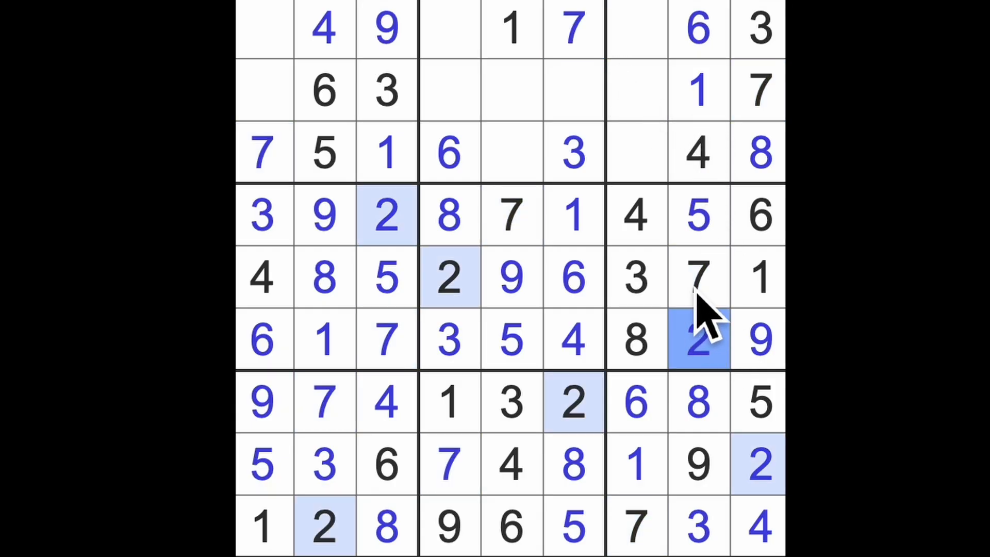
pyautogui.click(633, 215)
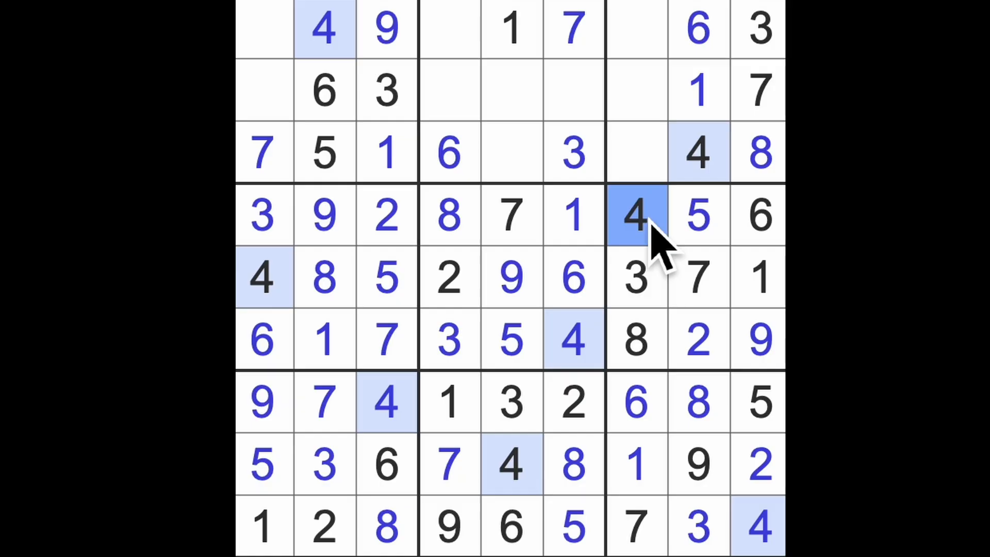
# Check the existing 4s and enter 4 in row 2 column 4.
pyautogui.click(512, 88)
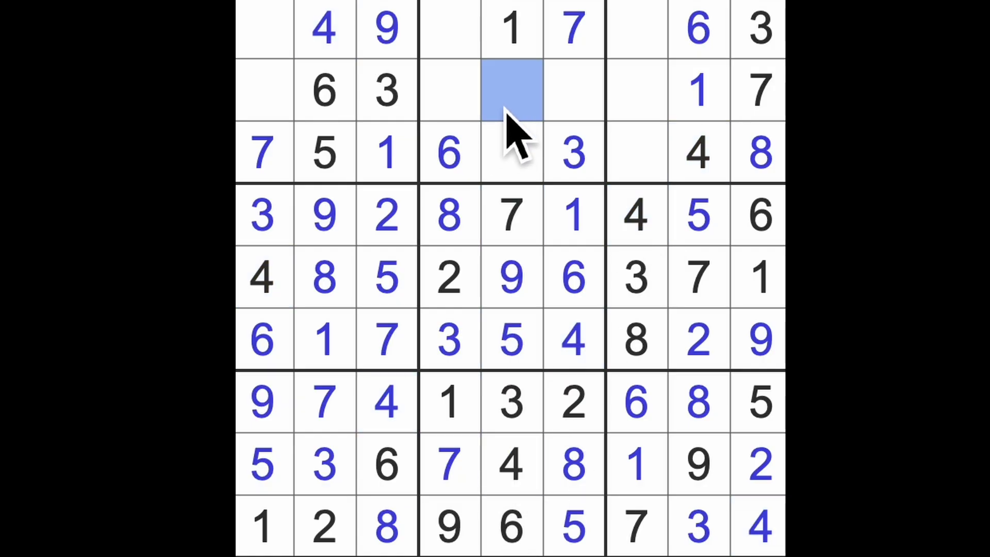
pyautogui.click(573, 340)
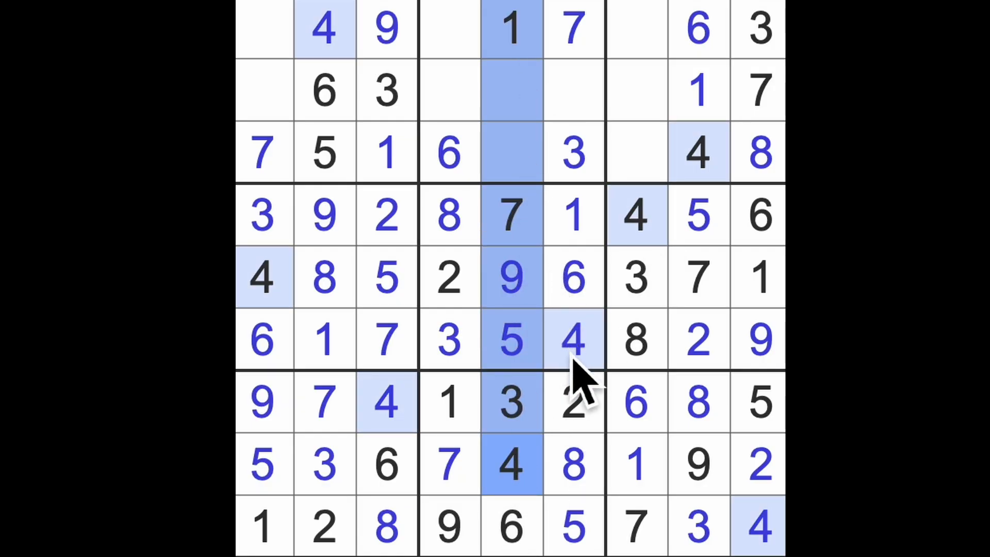
pyautogui.click(449, 88)
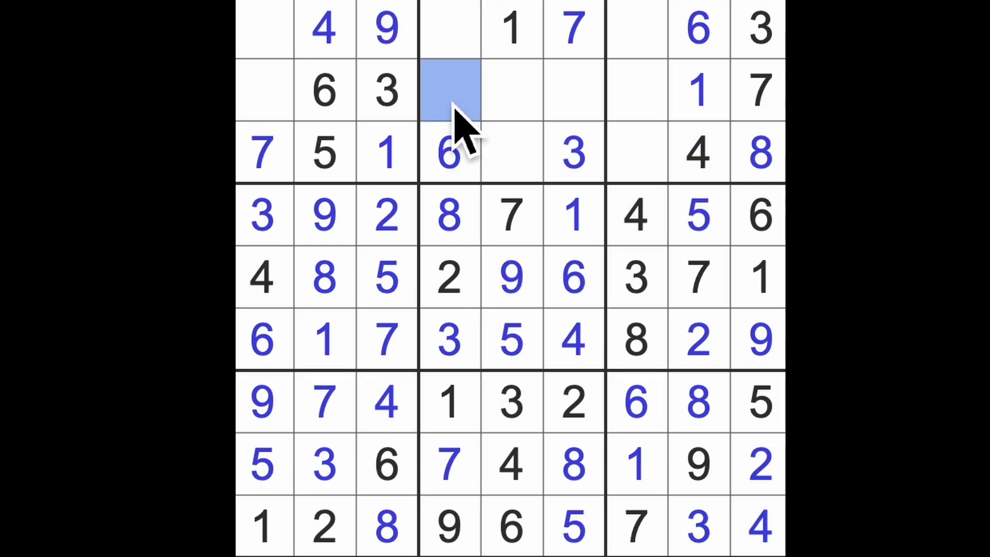
pyautogui.write('4')
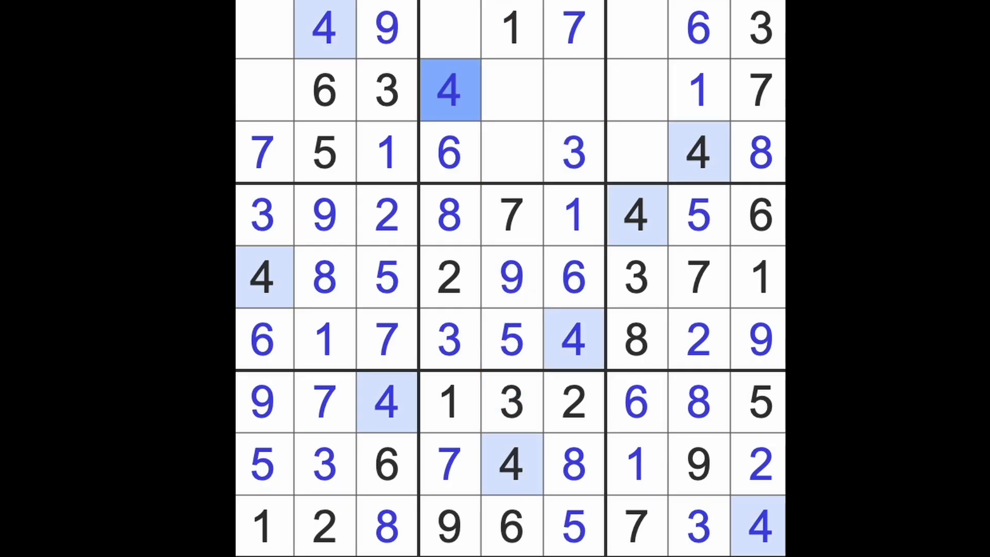
# Add the 8s, 2s and 5 in rows 1–3, including 2 in row 2 column 1.
pyautogui.click(697, 215)
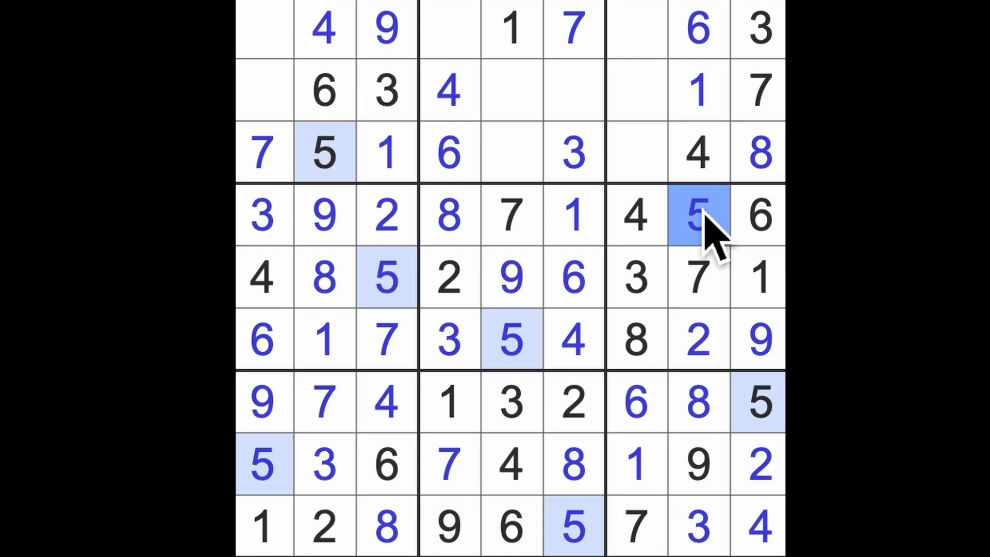
pyautogui.click(760, 152)
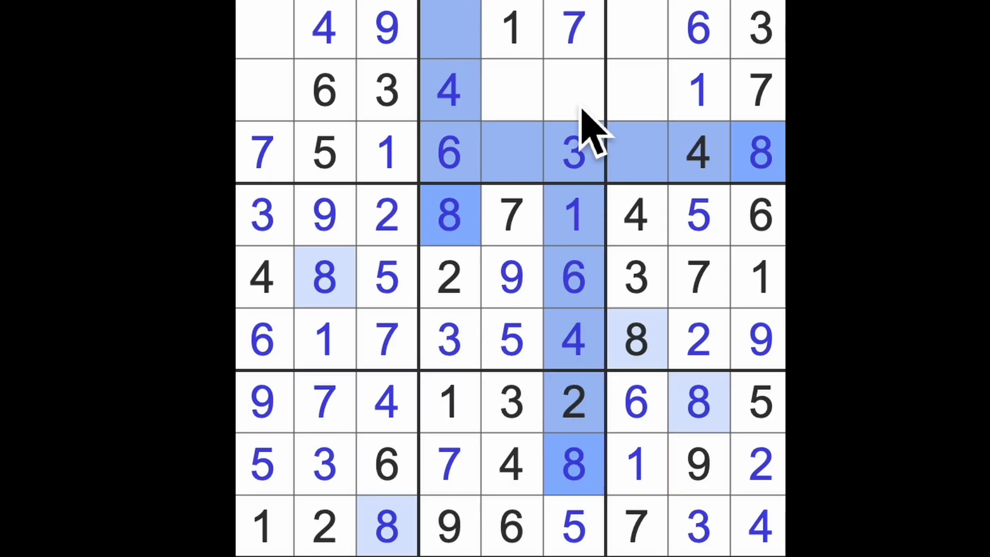
pyautogui.click(512, 91)
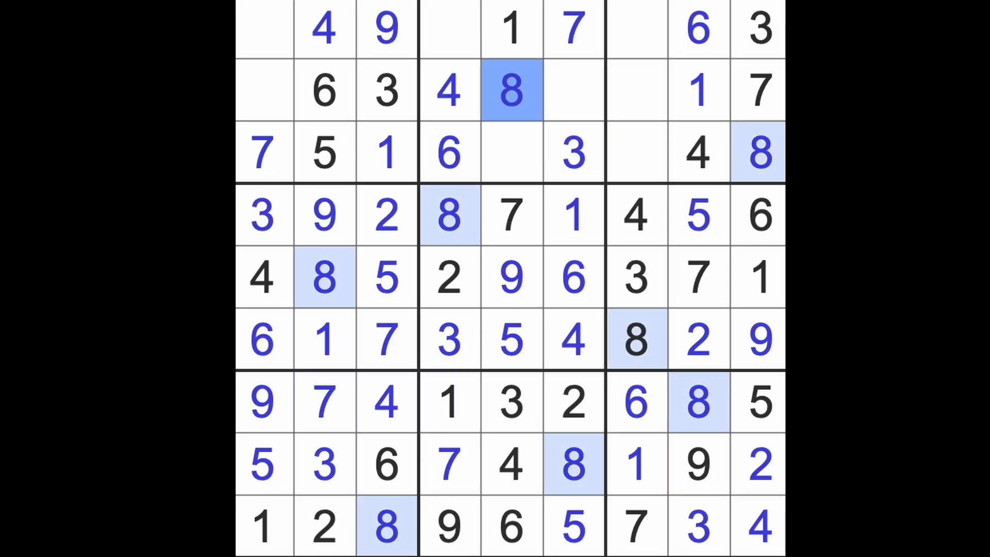
pyautogui.click(264, 90)
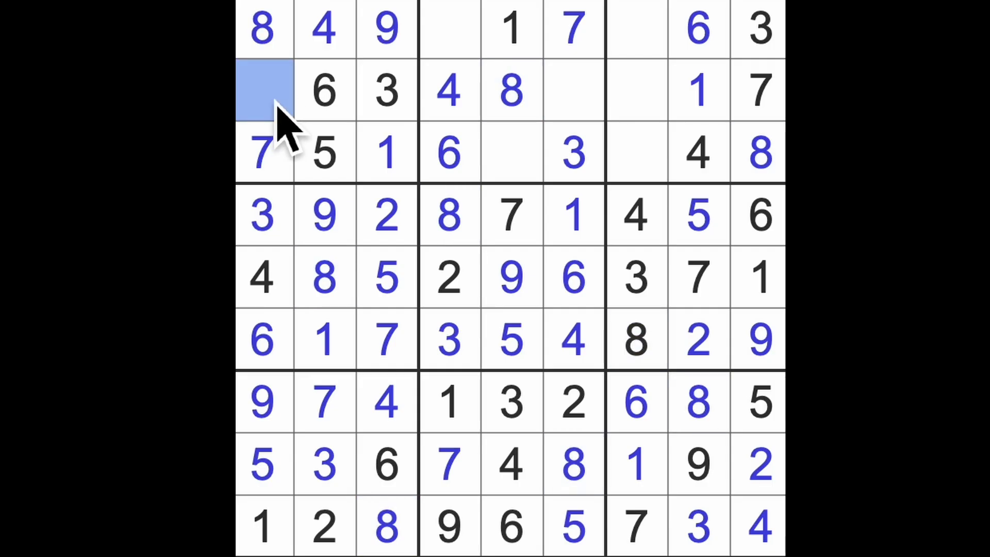
pyautogui.write('2')
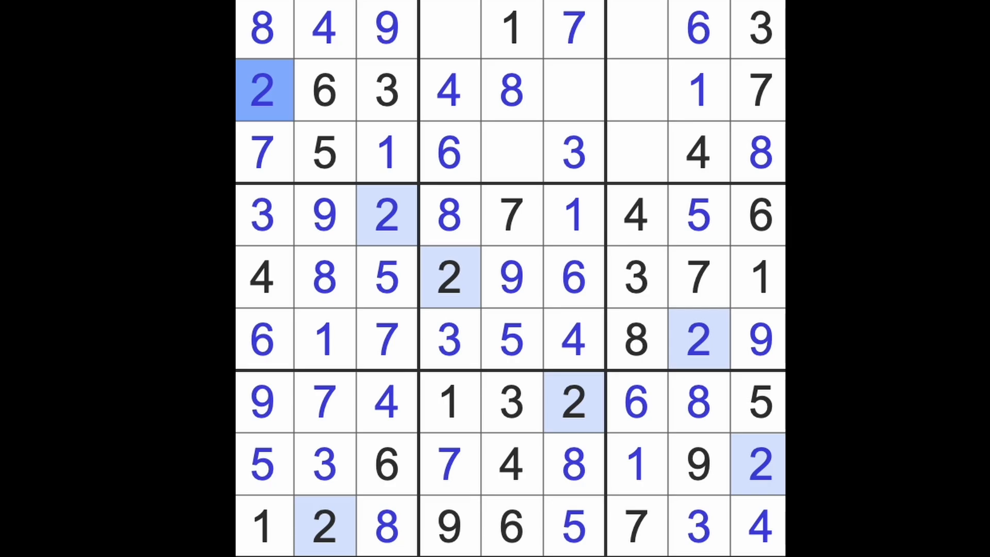
pyautogui.click(575, 402)
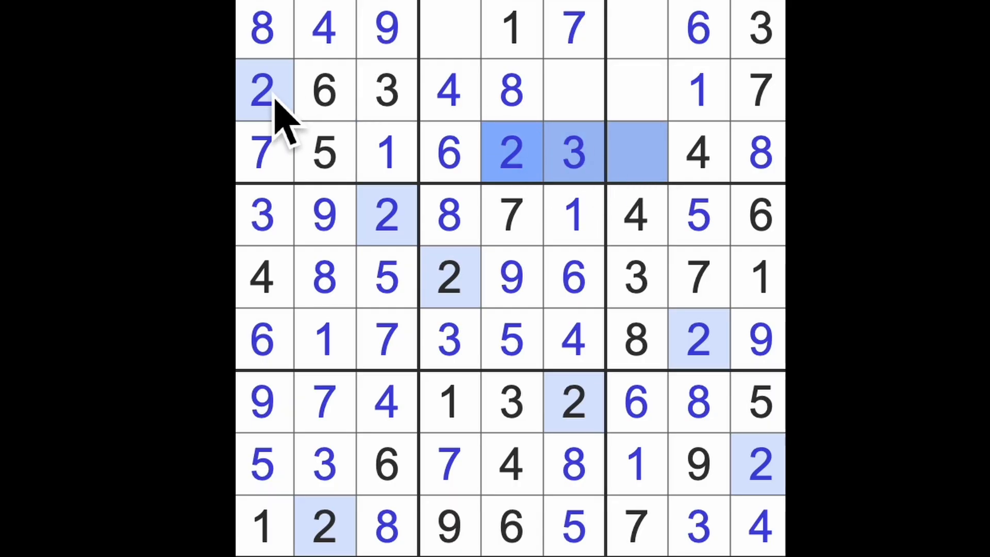
pyautogui.click(639, 28)
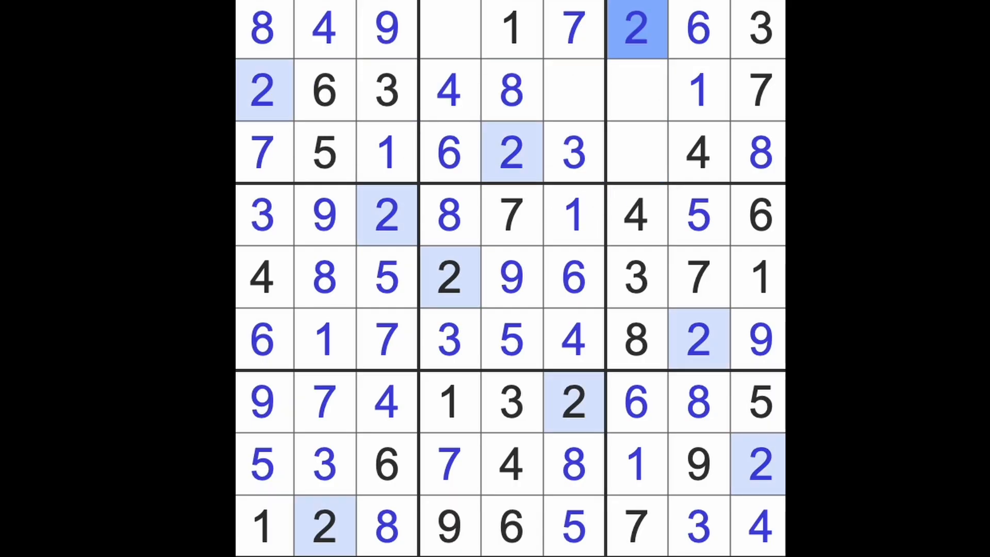
pyautogui.moveTo(469, 54)
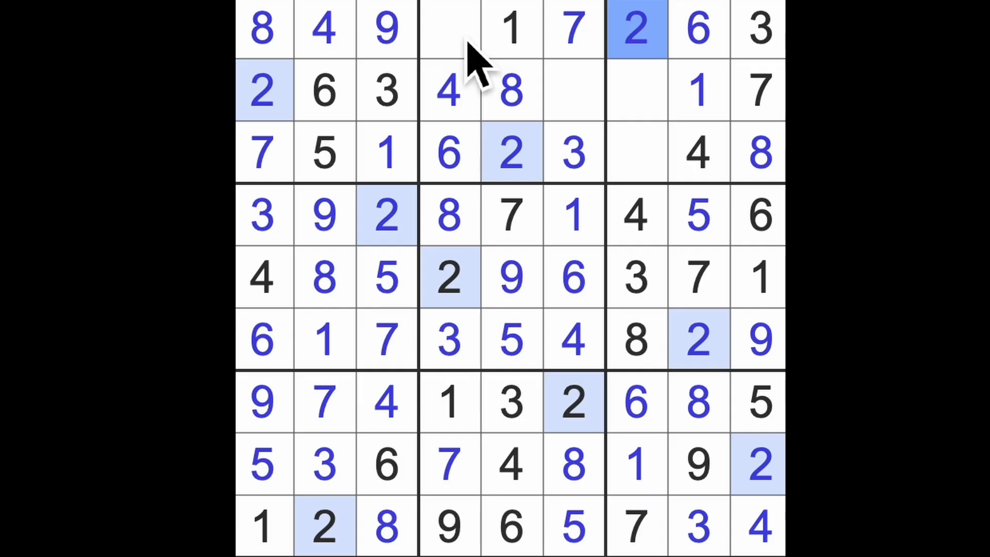
pyautogui.click(451, 29)
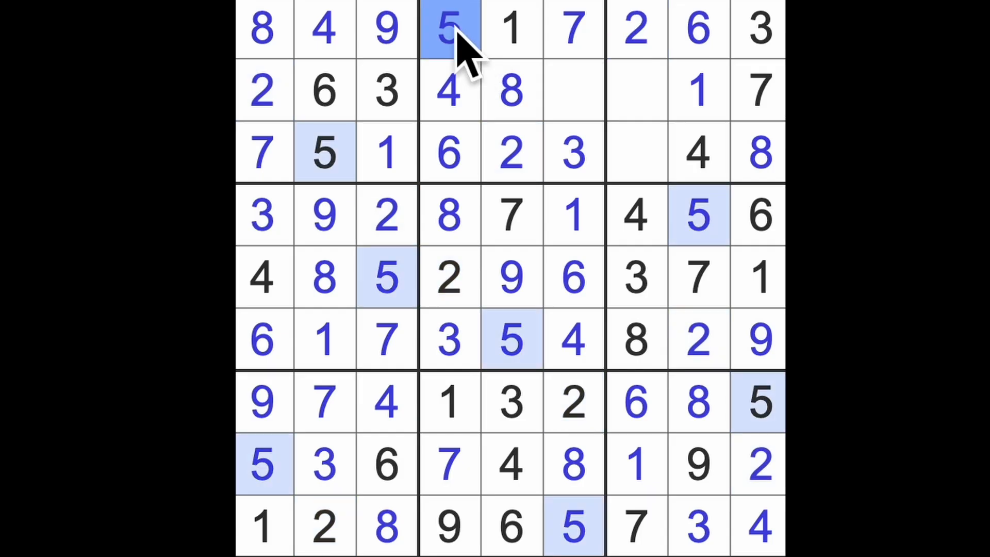